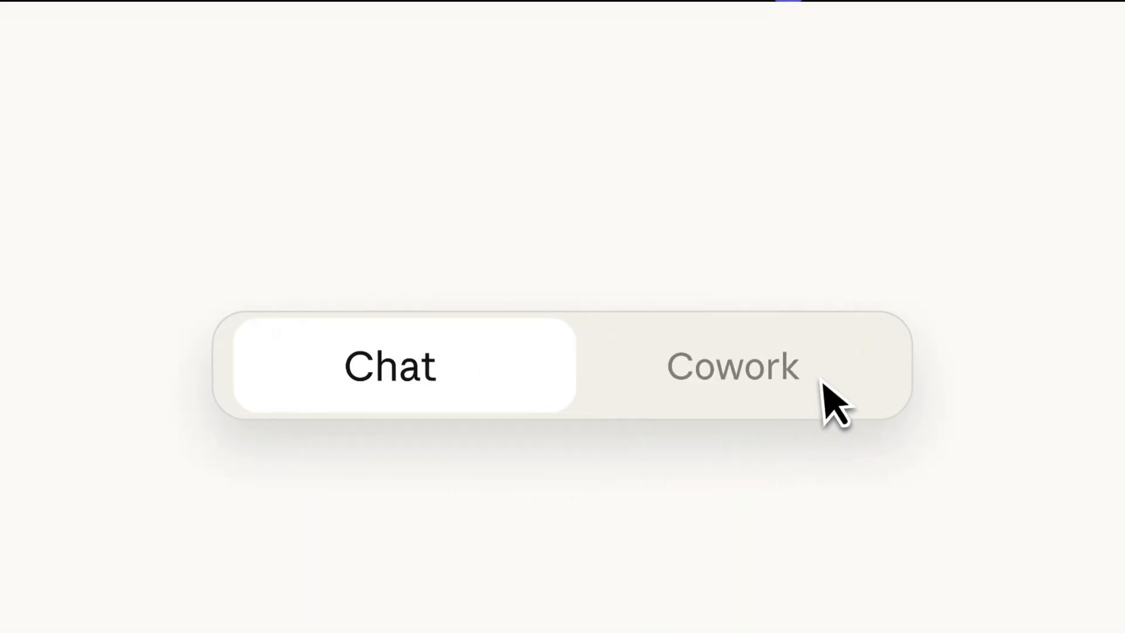
Step: Play the promo through the Chat/Cowork toggle, task suggestions and Calendar meeting summary to the desk-organizing prompt
click(733, 366)
text(Summarize my meetings from this week and find action items. Where do you think I can be more effici)
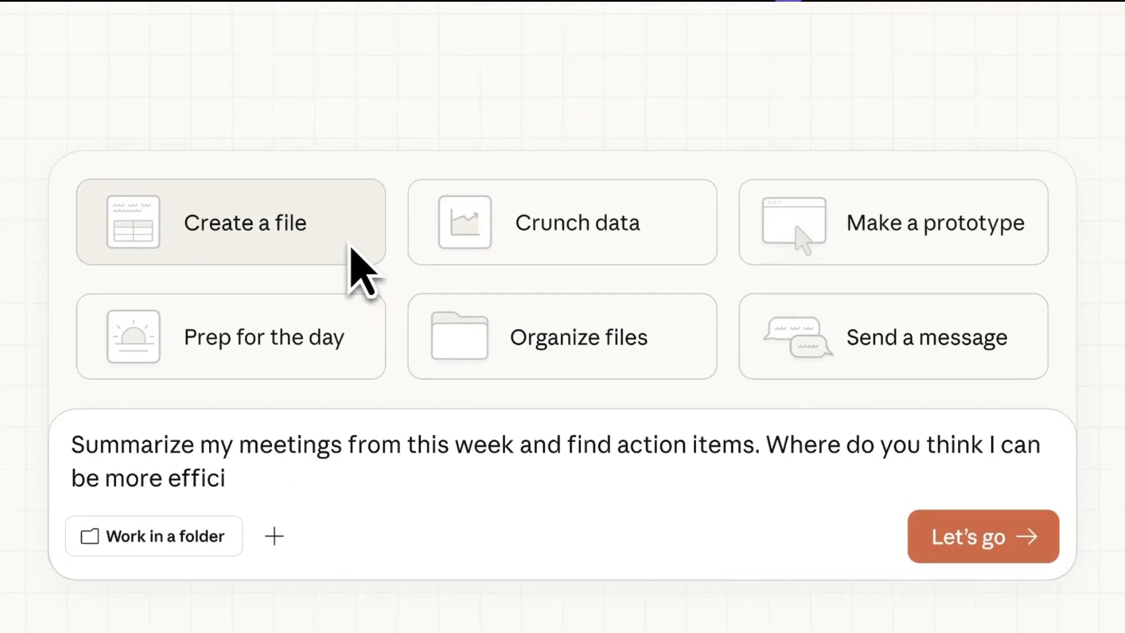
click(152, 536)
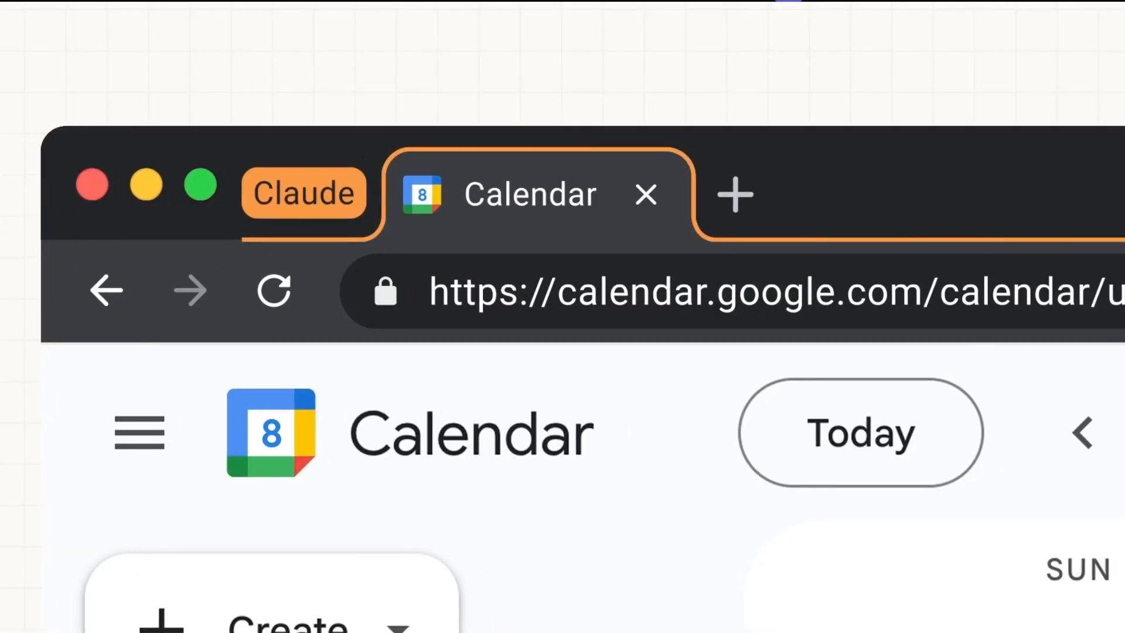
click(303, 193)
text(claude... you cooked)
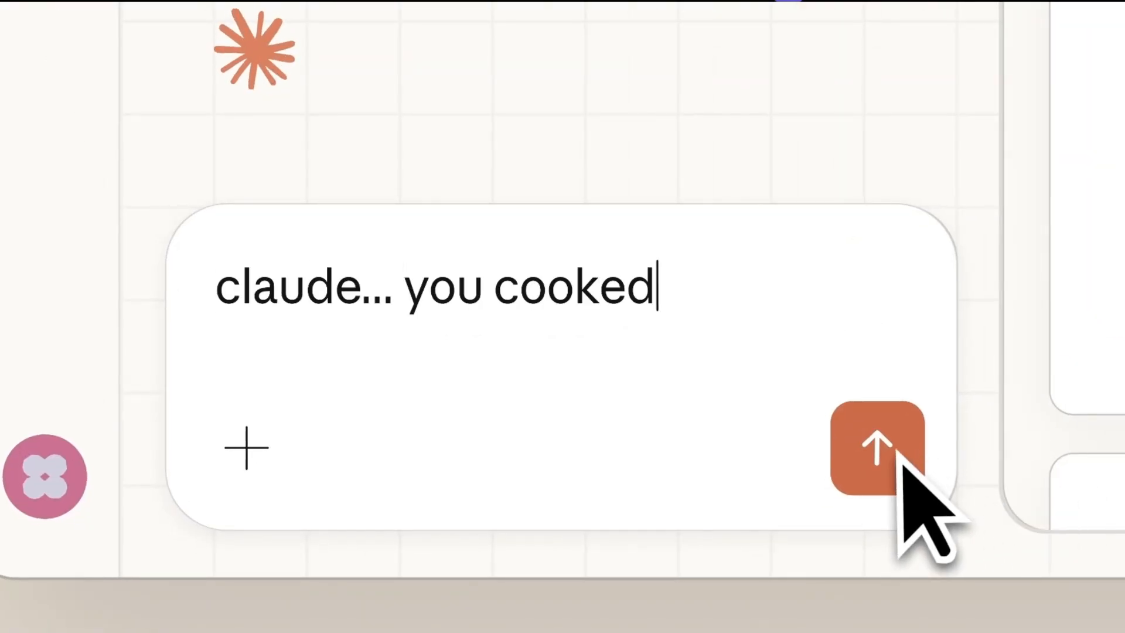
click(877, 449)
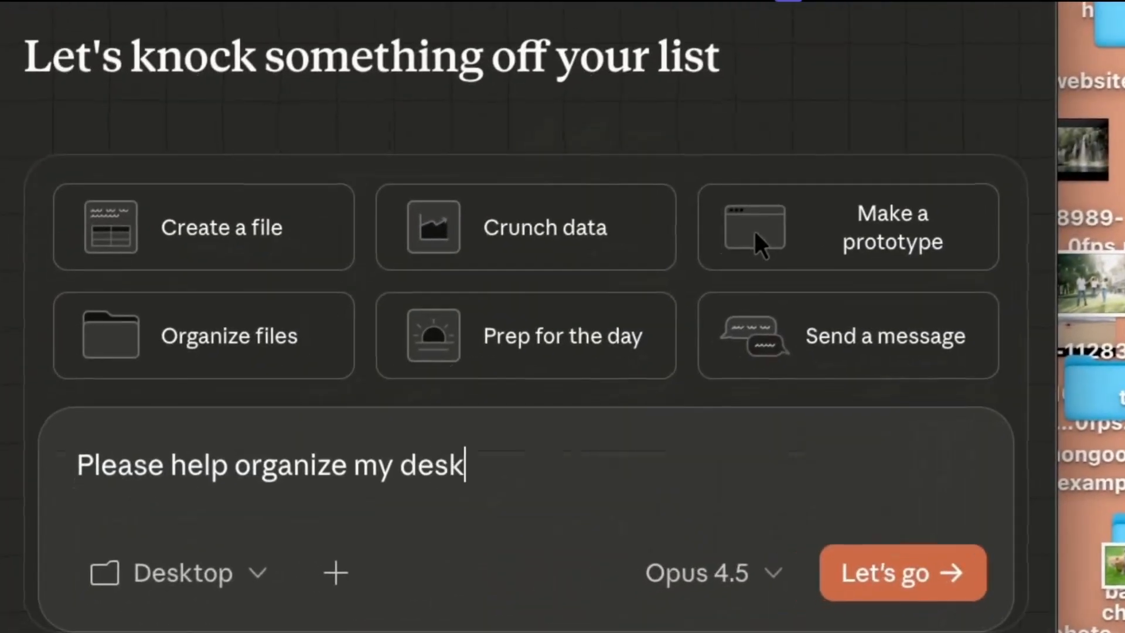
Step: Let the promo finish and land on the real Cowork empty new-task screen
click(901, 572)
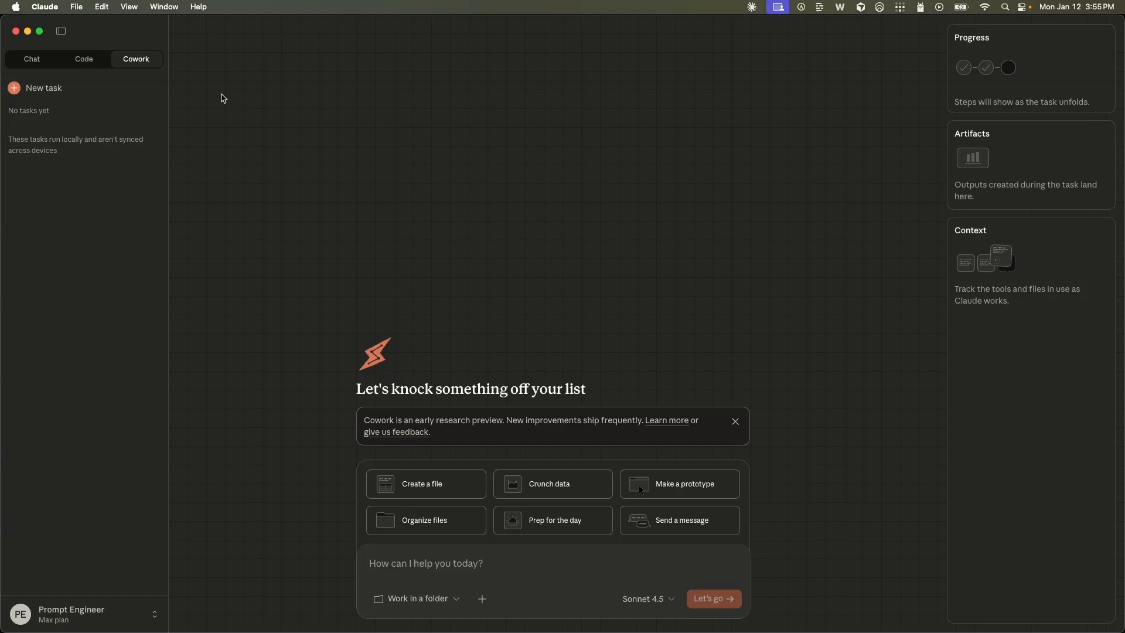
mouse_move(808, 510)
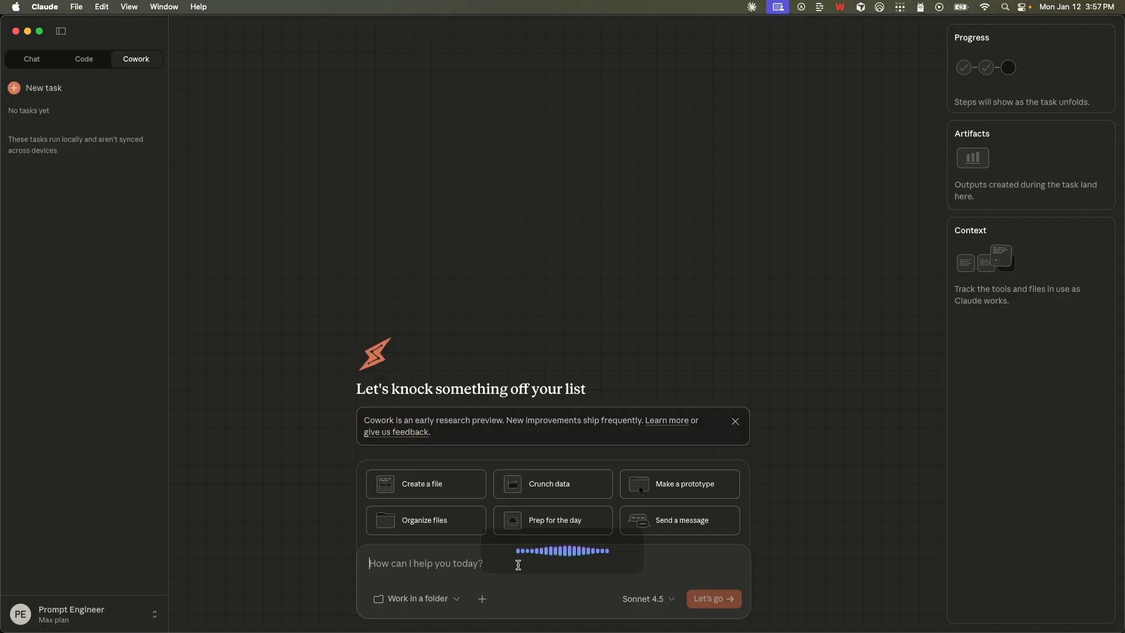
Step: Send the organize-desktop request and highlight Claude's note about needing Desktop folder access
click(711, 599)
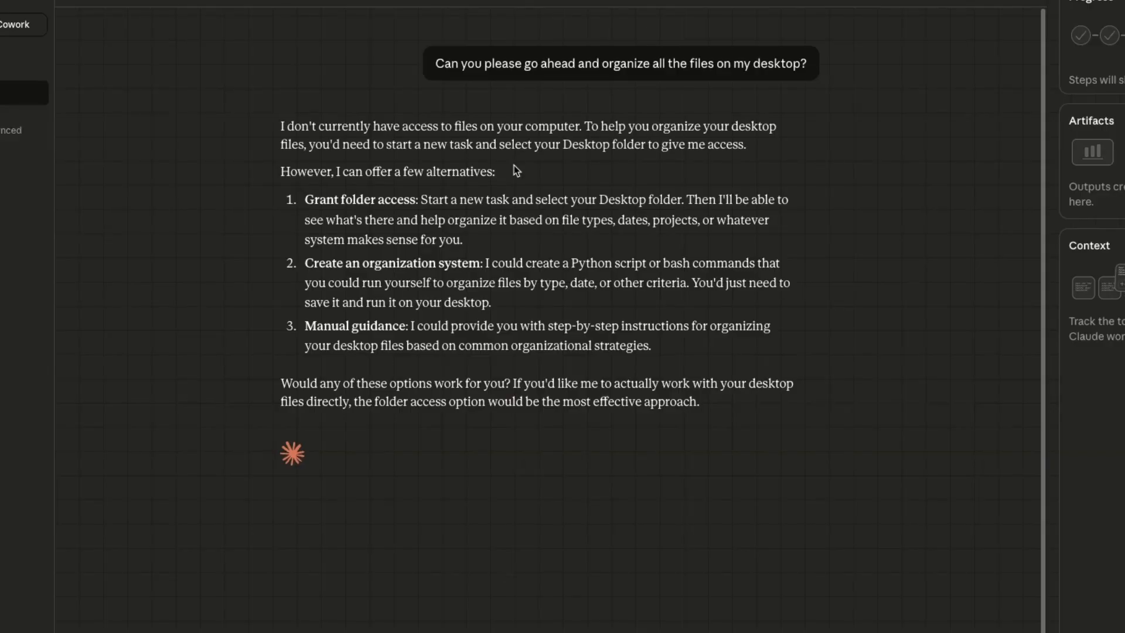
drag(562, 144, 740, 144)
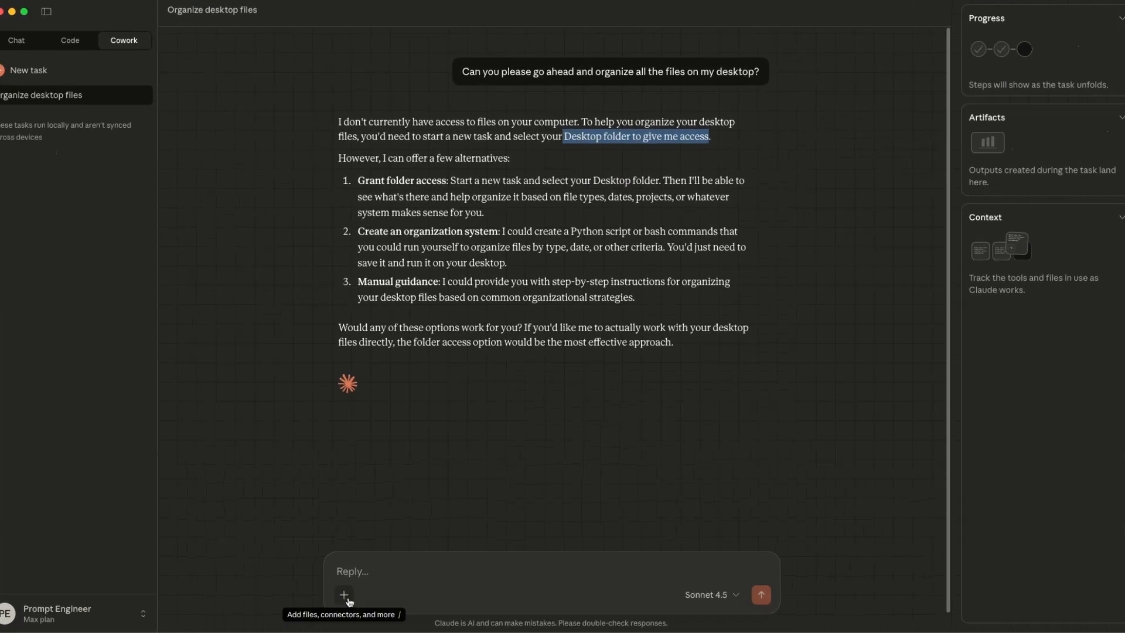
Step: From the + menu's Connectors list, start a new task with the Desktop folder selected
click(344, 595)
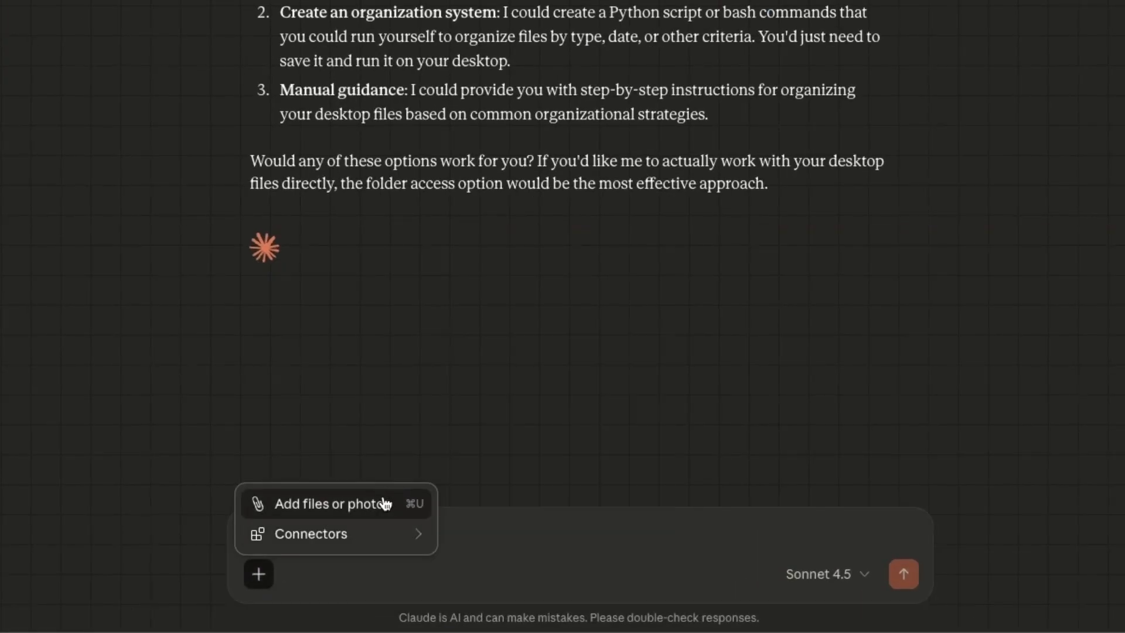
click(309, 533)
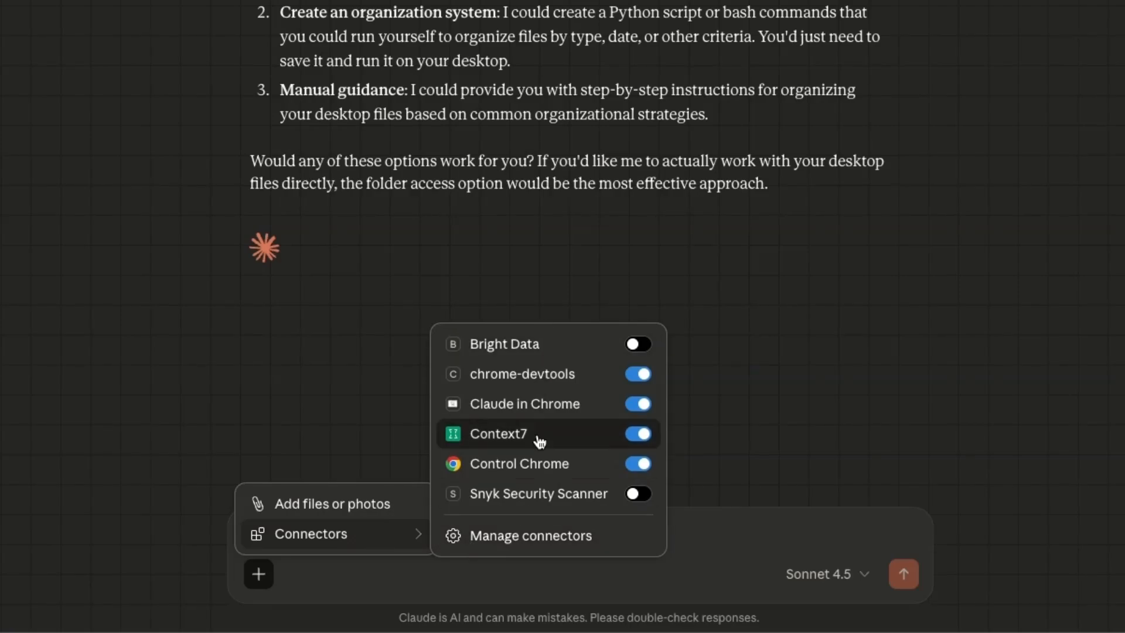
click(530, 536)
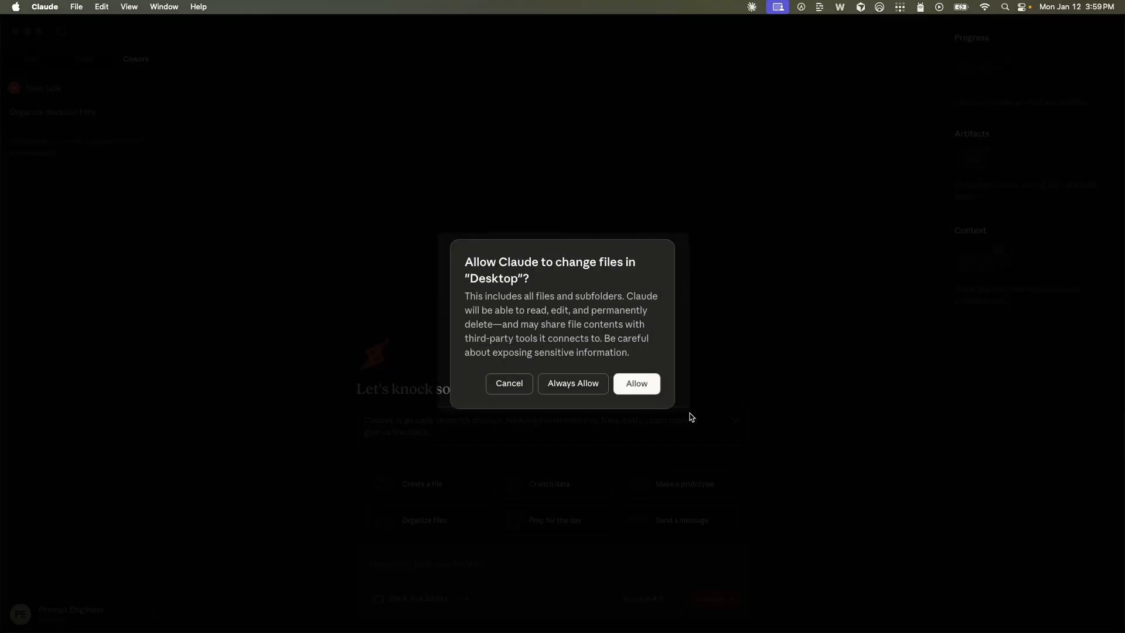
Step: Allow access to the Desktop folder and send the organizing request so Claude starts listing files
click(635, 384)
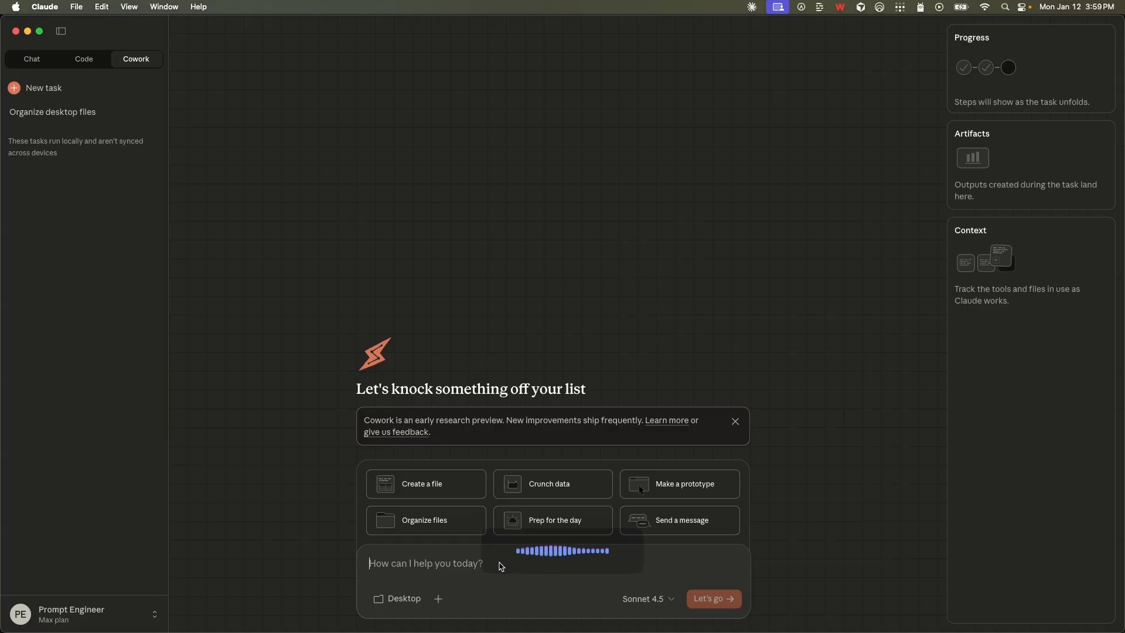
click(713, 599)
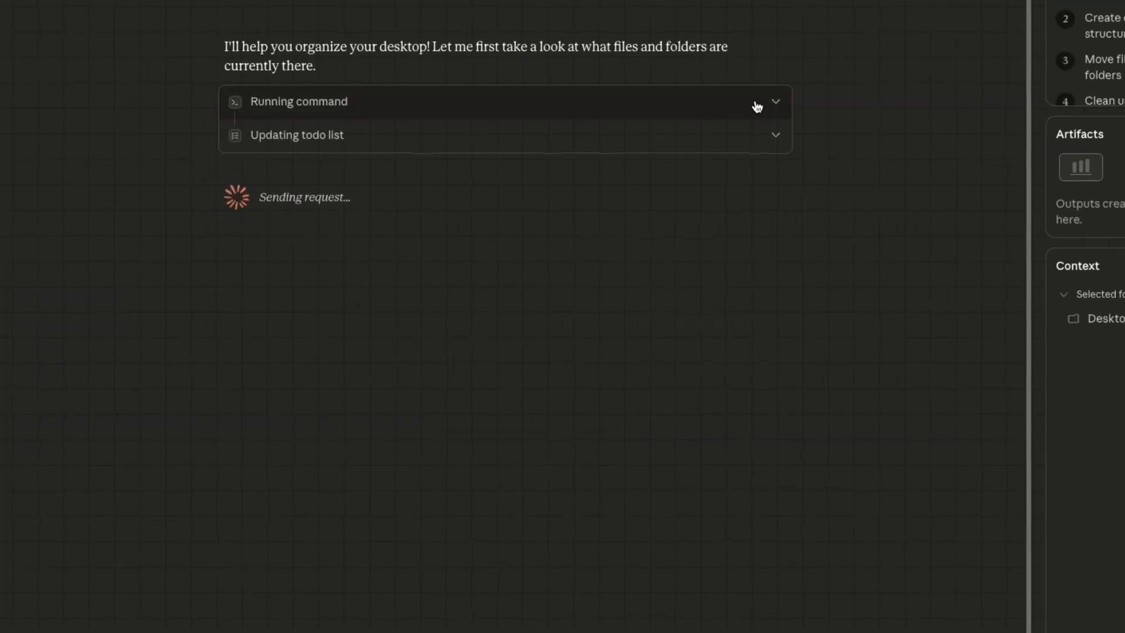
Step: Expand Claude's running steps and the todo-list update while it sorts files into five category folders
click(775, 100)
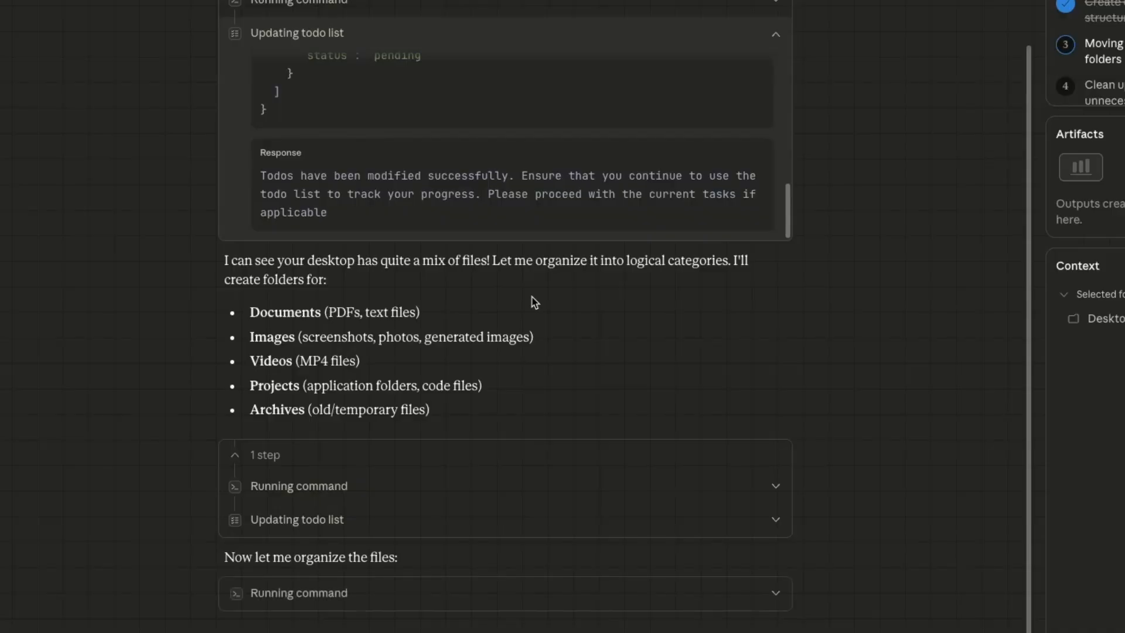
scroll(down, 3)
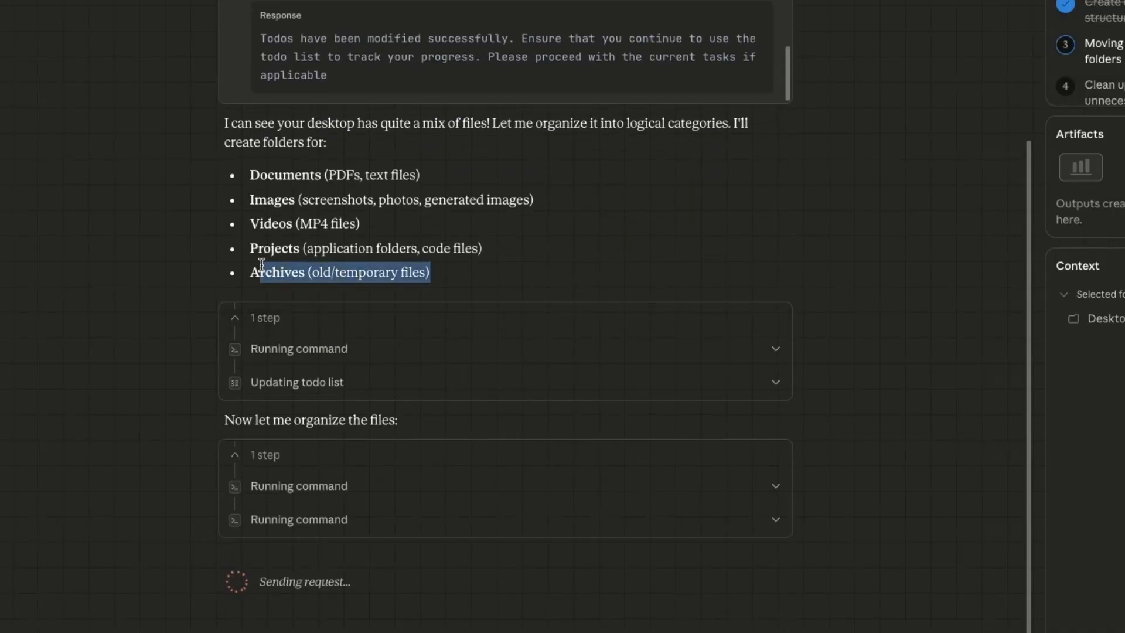
scroll(down, 3)
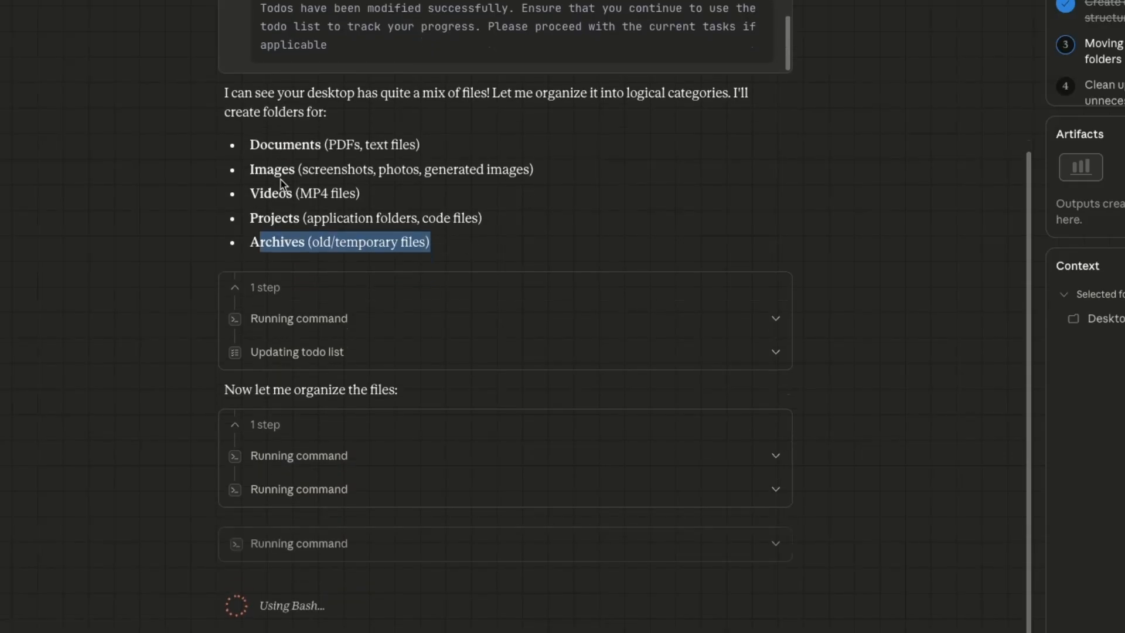
click(295, 351)
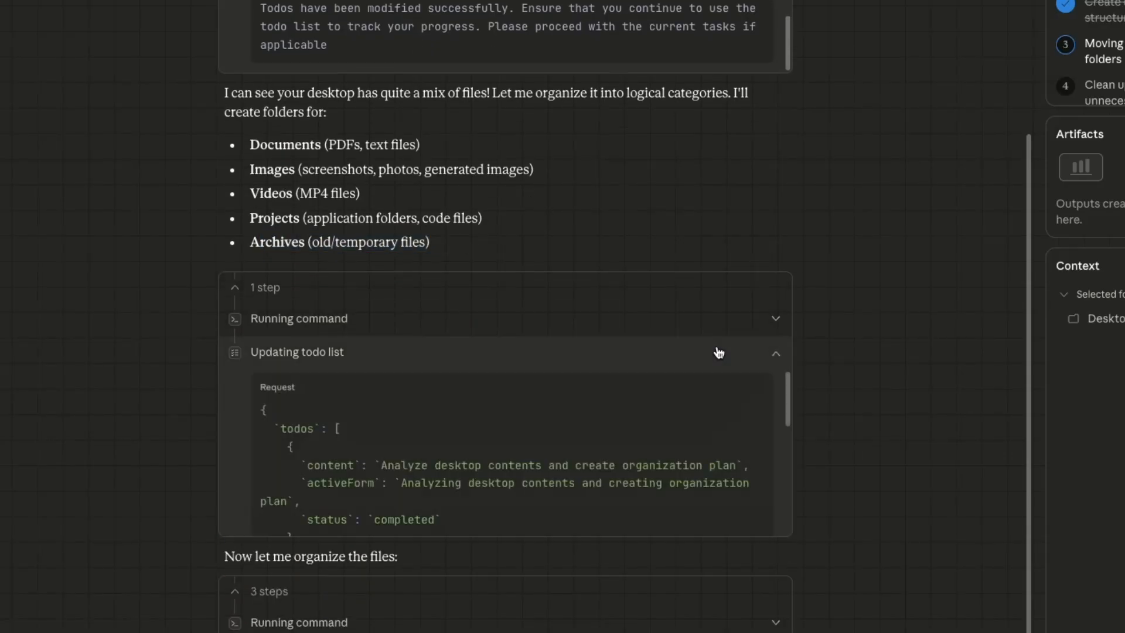
scroll(down, 3)
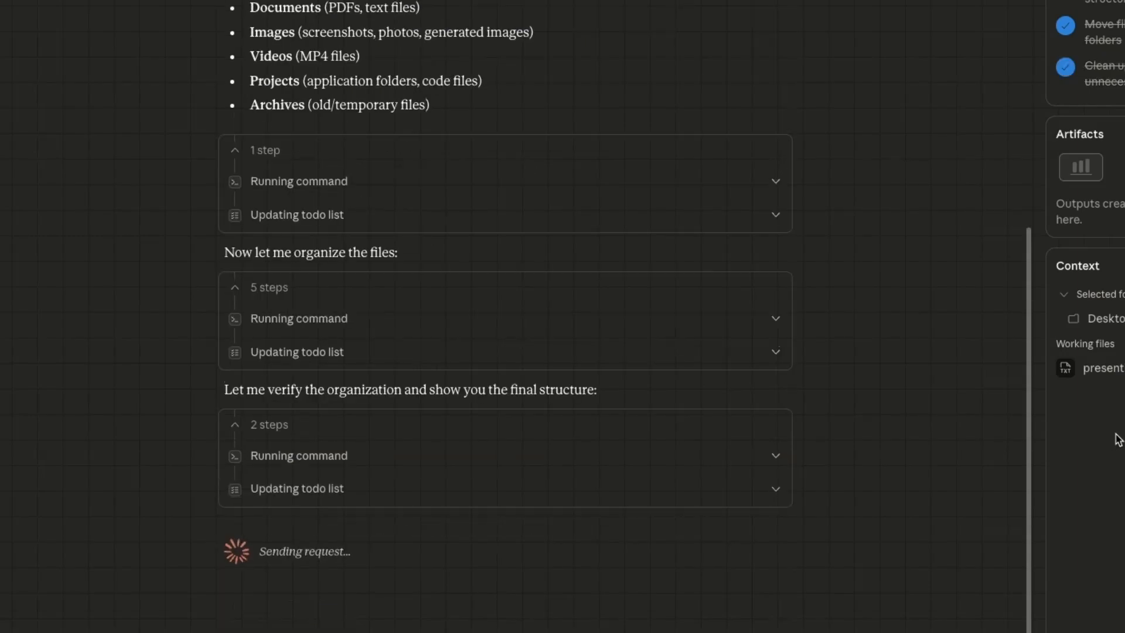
Step: Read Claude's final summary of the five organized folders with per-category file counts
scroll(down, 3)
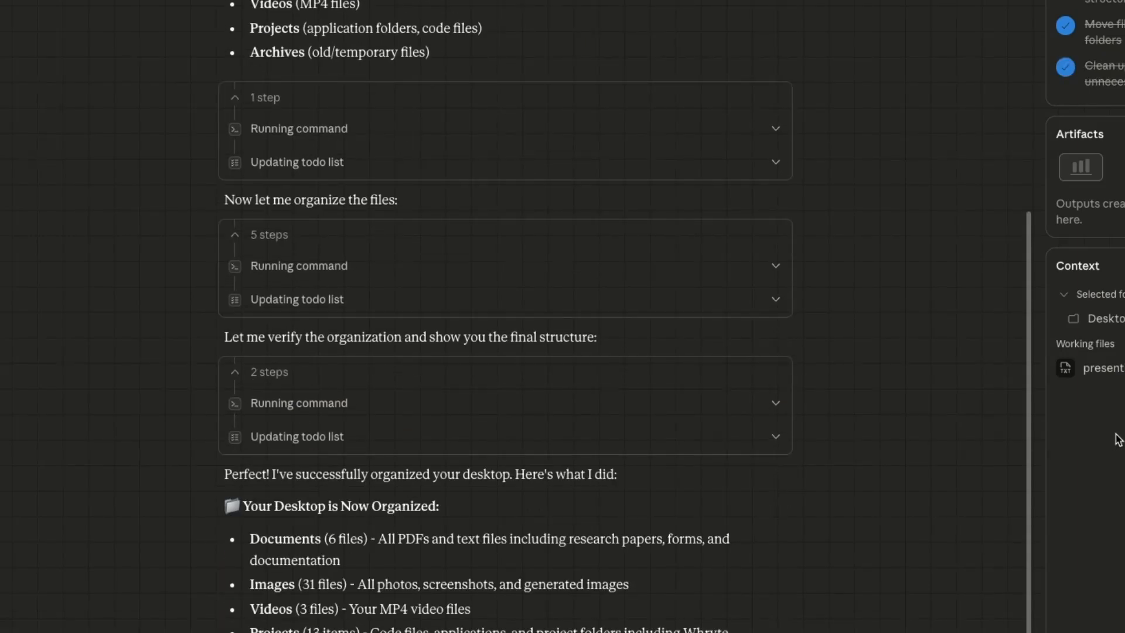
scroll(down, 3)
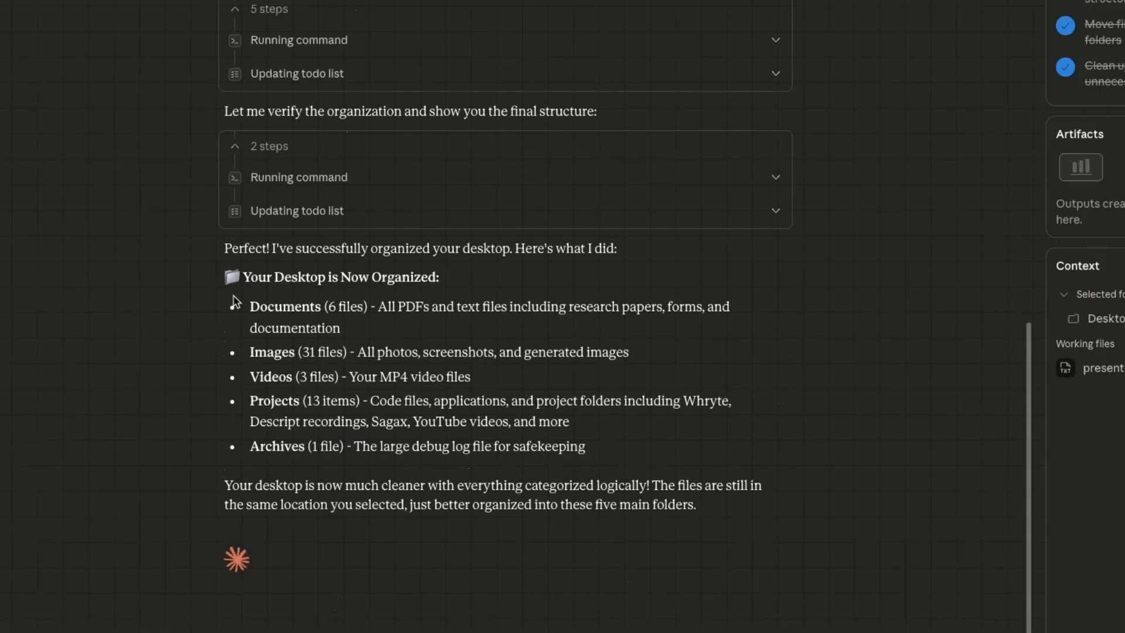
mouse_move(439, 367)
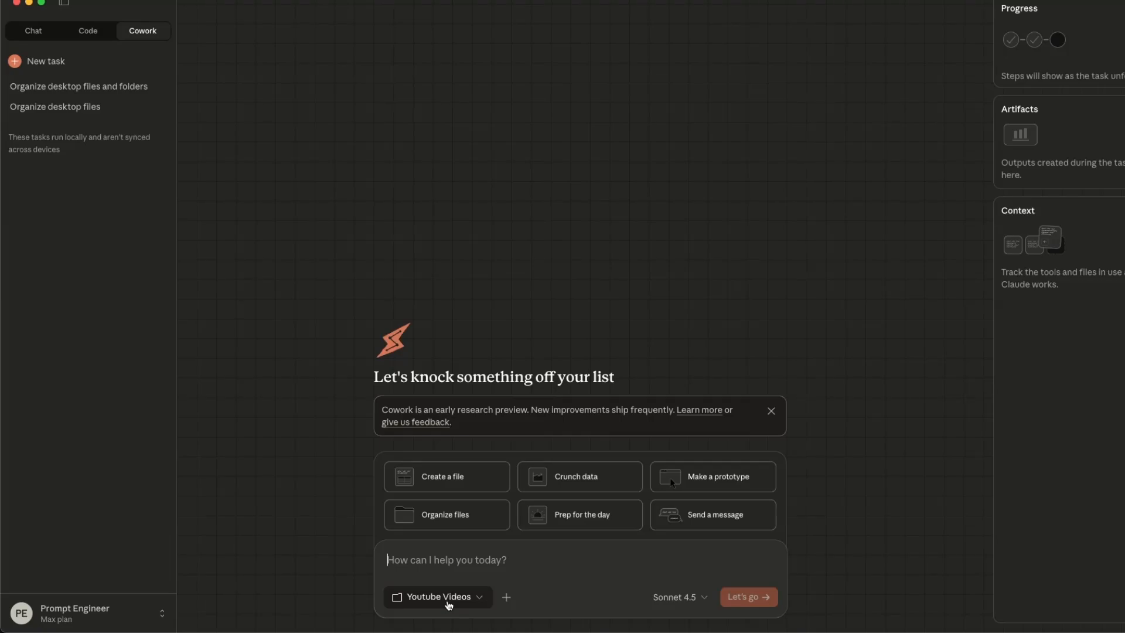
Step: Switch the task's model to Opus 4.5 for the transcript analysis request
click(677, 596)
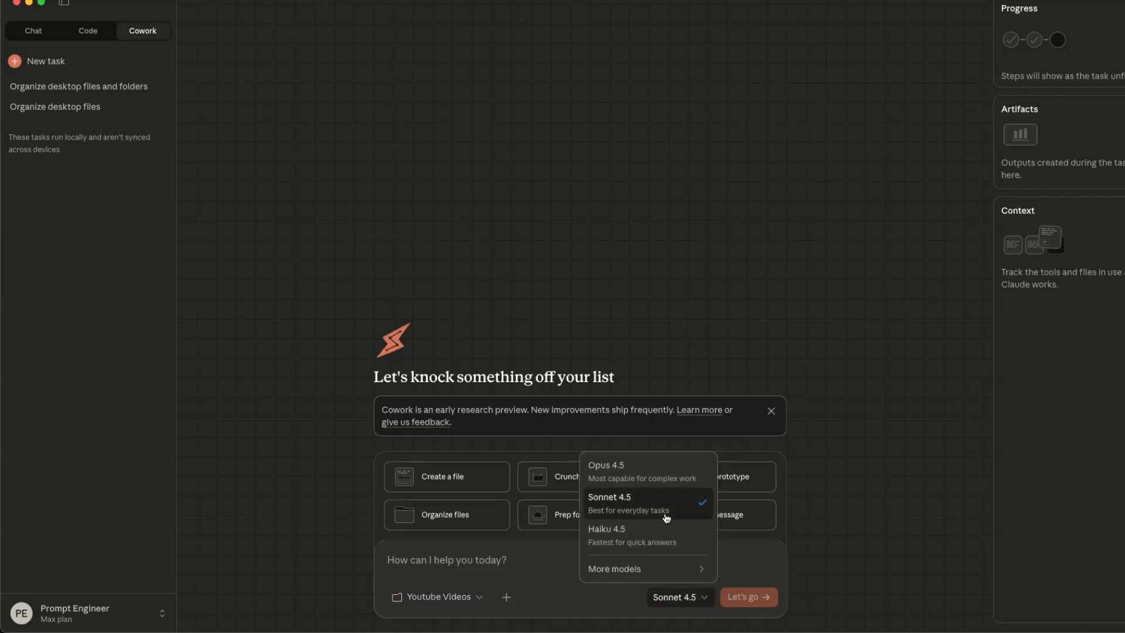
click(606, 466)
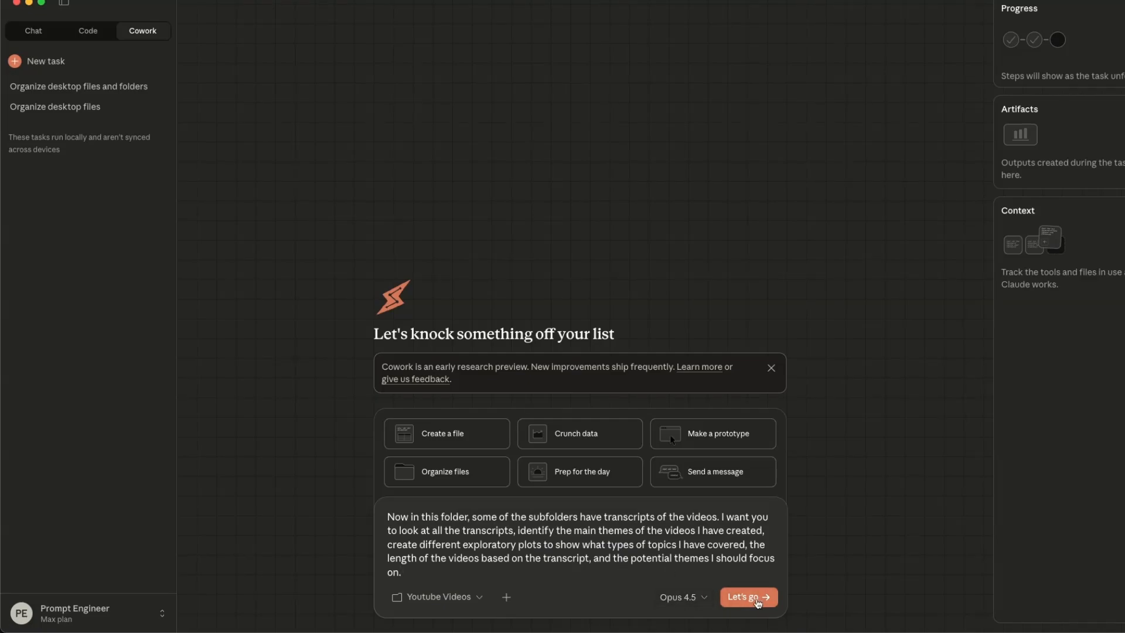
Step: Run the analysis of 47 transcripts and preview the main analysis plots image it produced
click(749, 597)
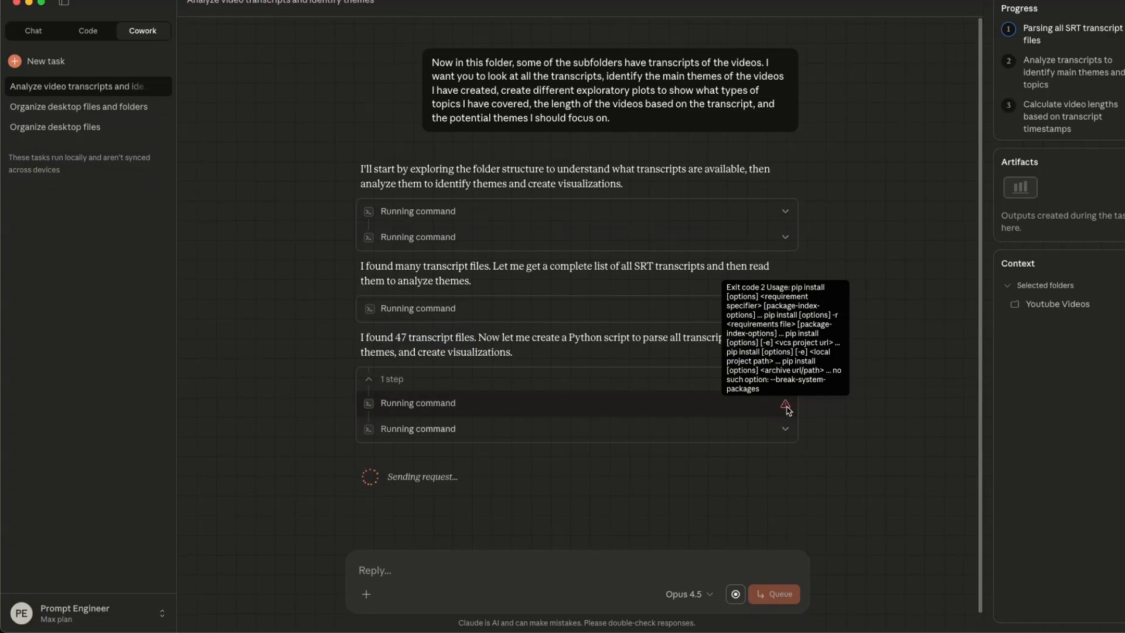
scroll(down, 3)
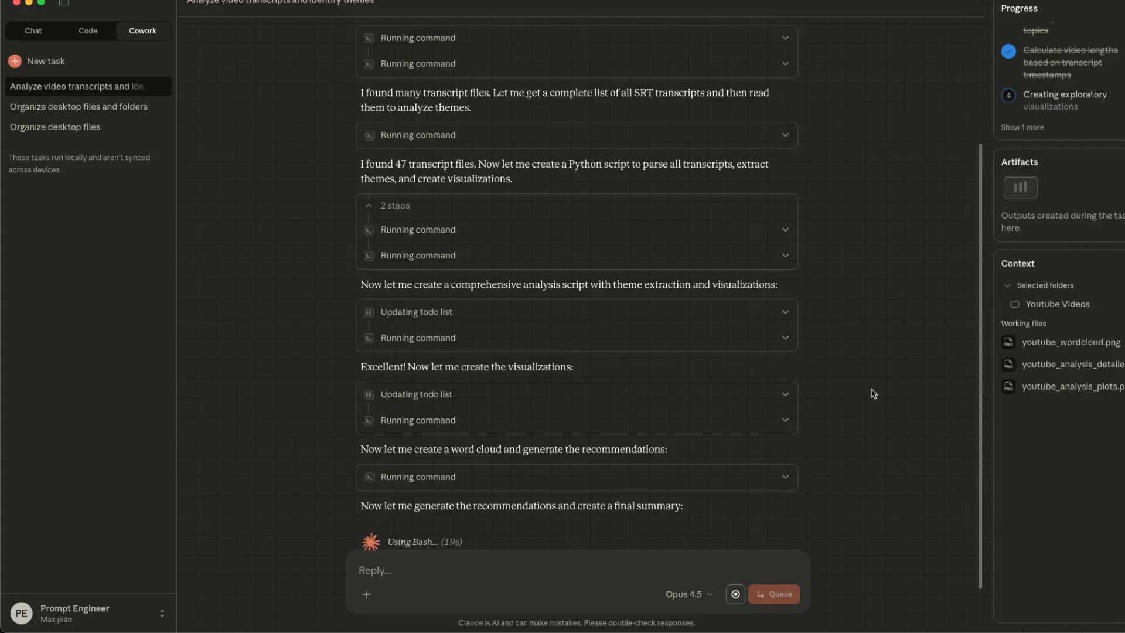
scroll(down, 3)
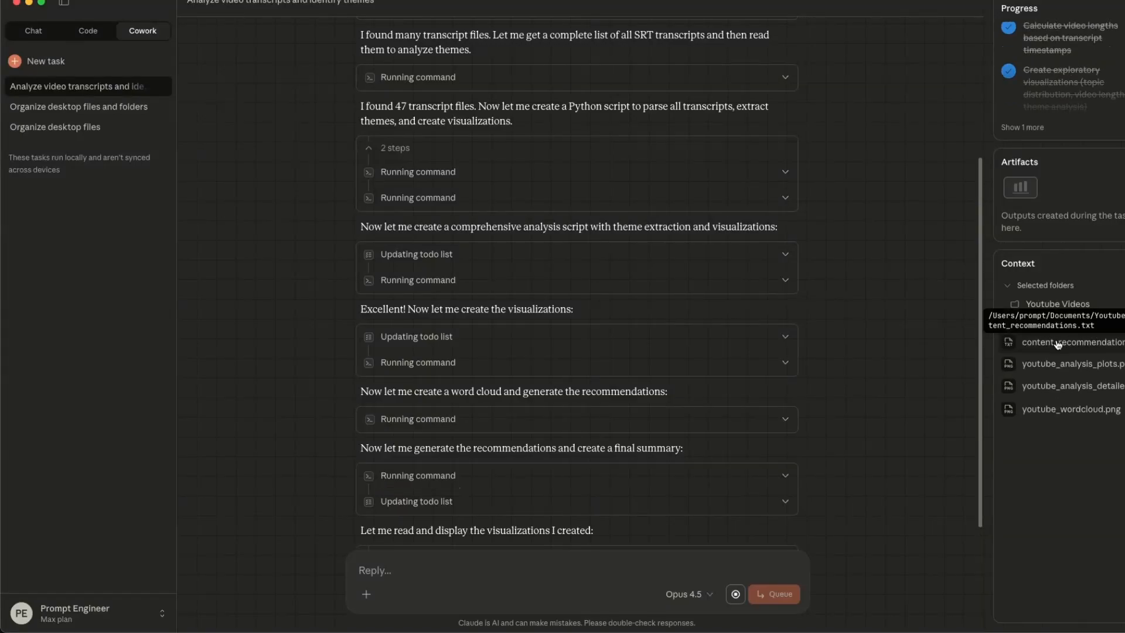
click(1070, 364)
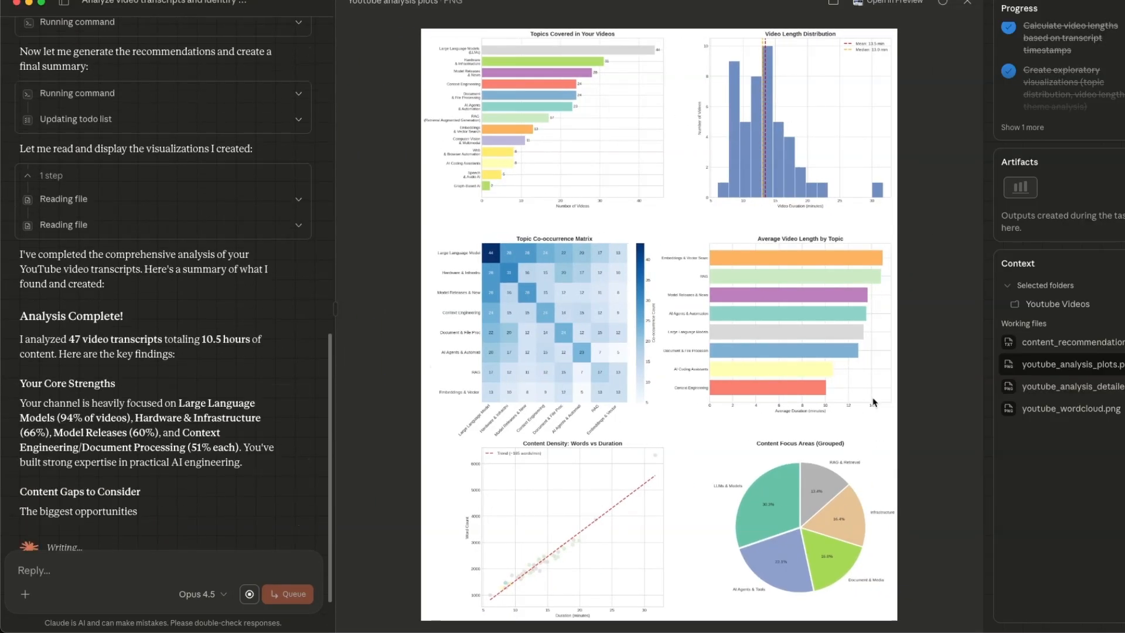
Step: Preview the detailed analysis charts and word cloud PNGs, then read the finished summary linking all four files
click(1070, 385)
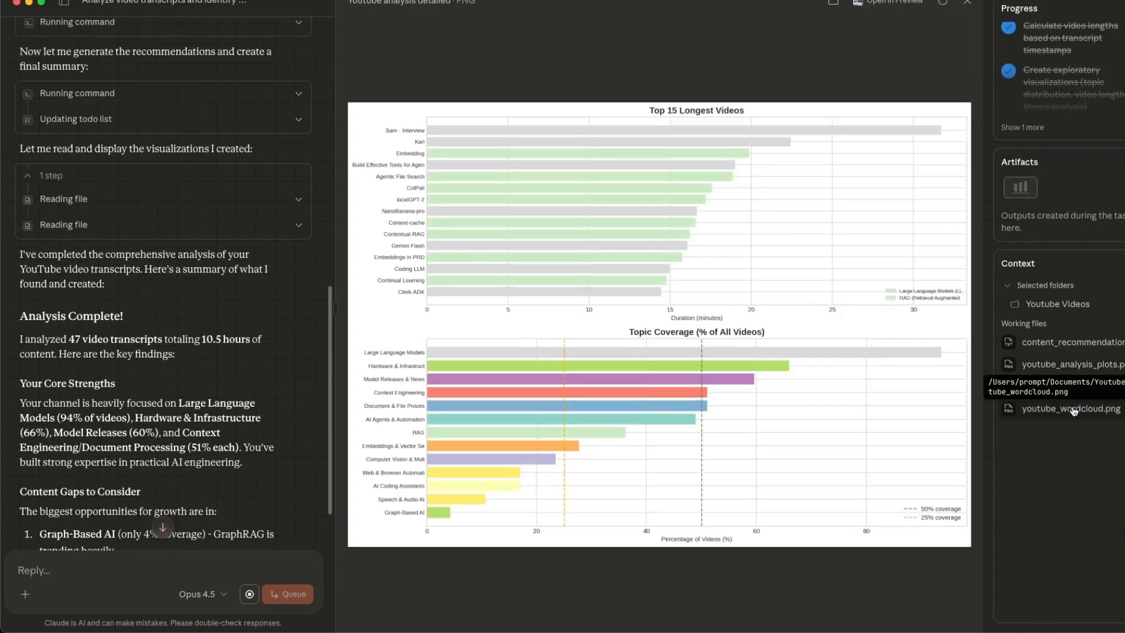
click(1069, 408)
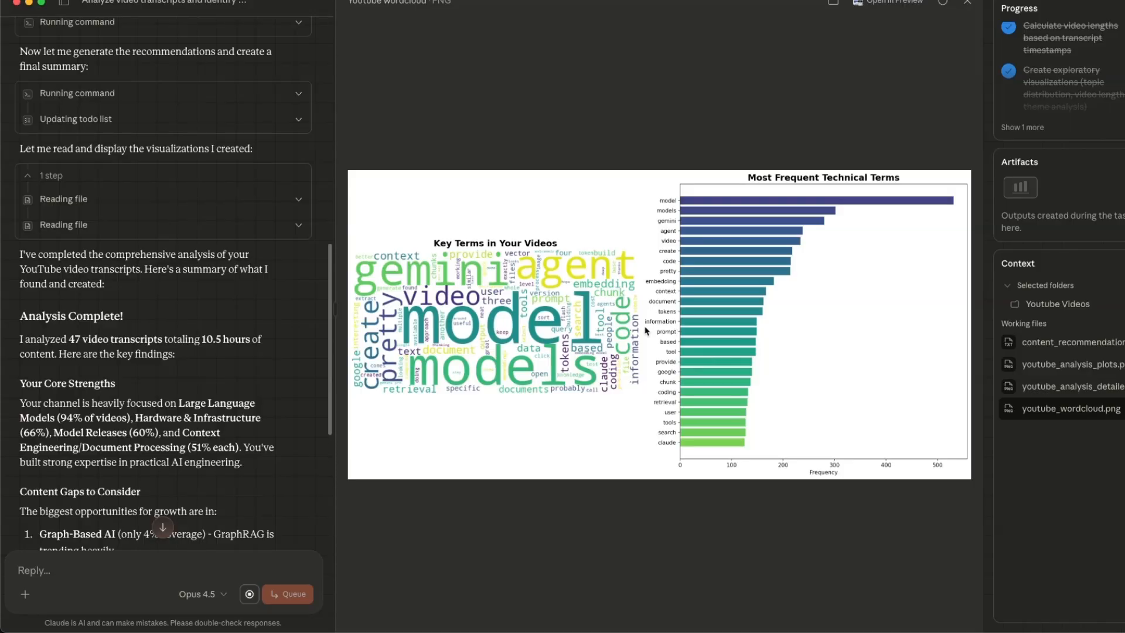
scroll(down, 3)
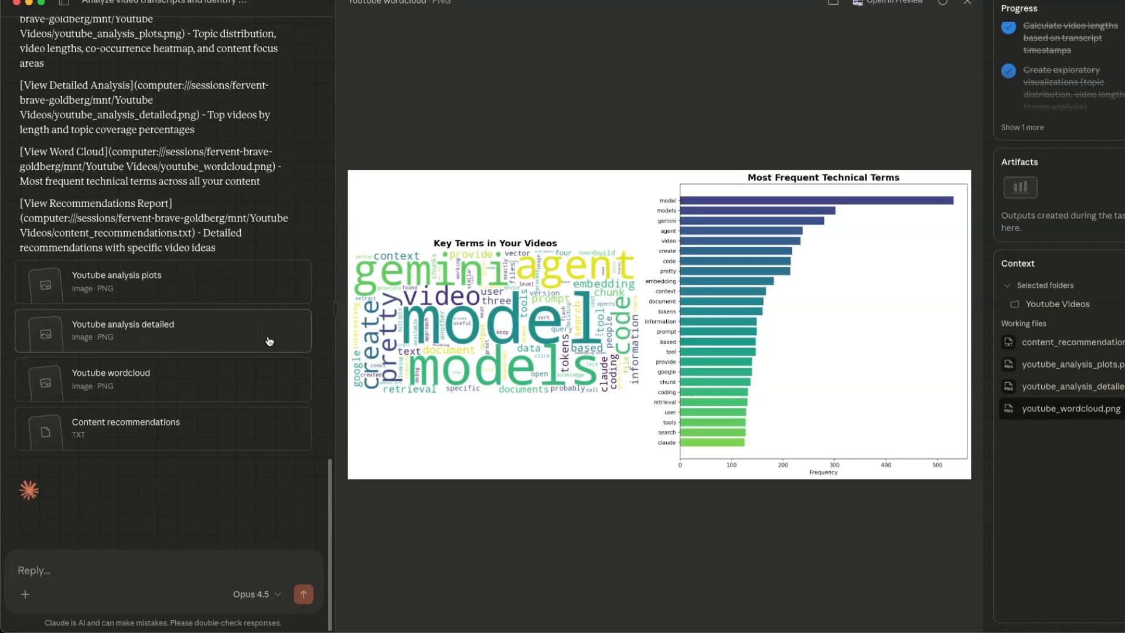
mouse_move(211, 438)
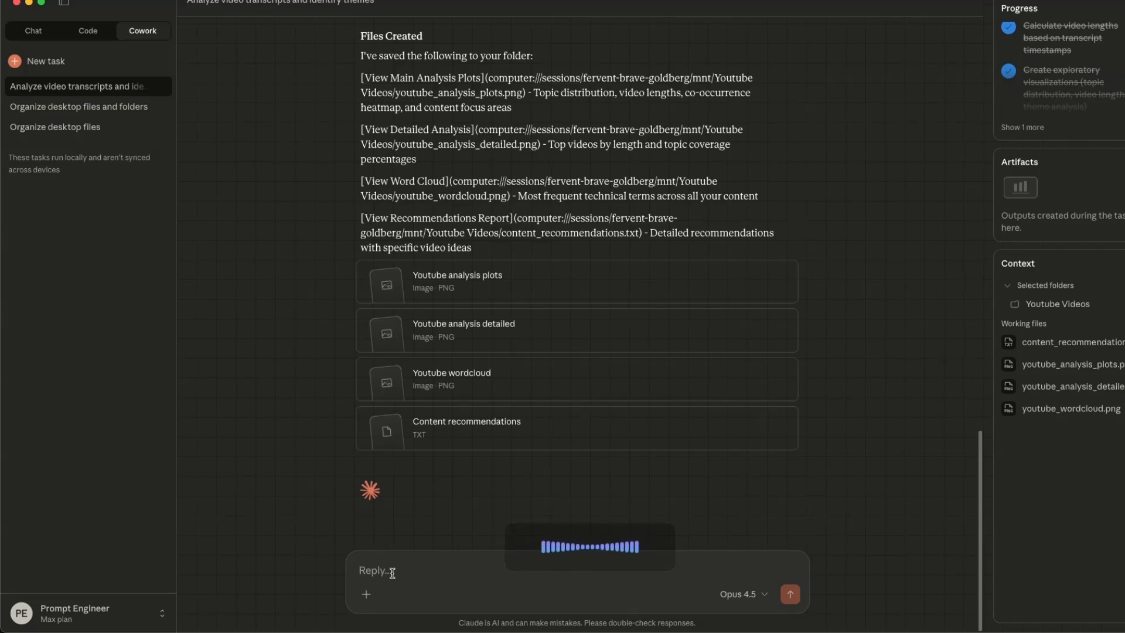
Step: Request a comprehensive PDF report explaining all plots, findings and recommendations, yielding a 16-page PDF
text(Okay, based on your findings, you need to create a comprehensive report explaining all the different plots you have created, what exactly you found, and also include your recommendations. Make sure to create a single PDF file that I can review.)
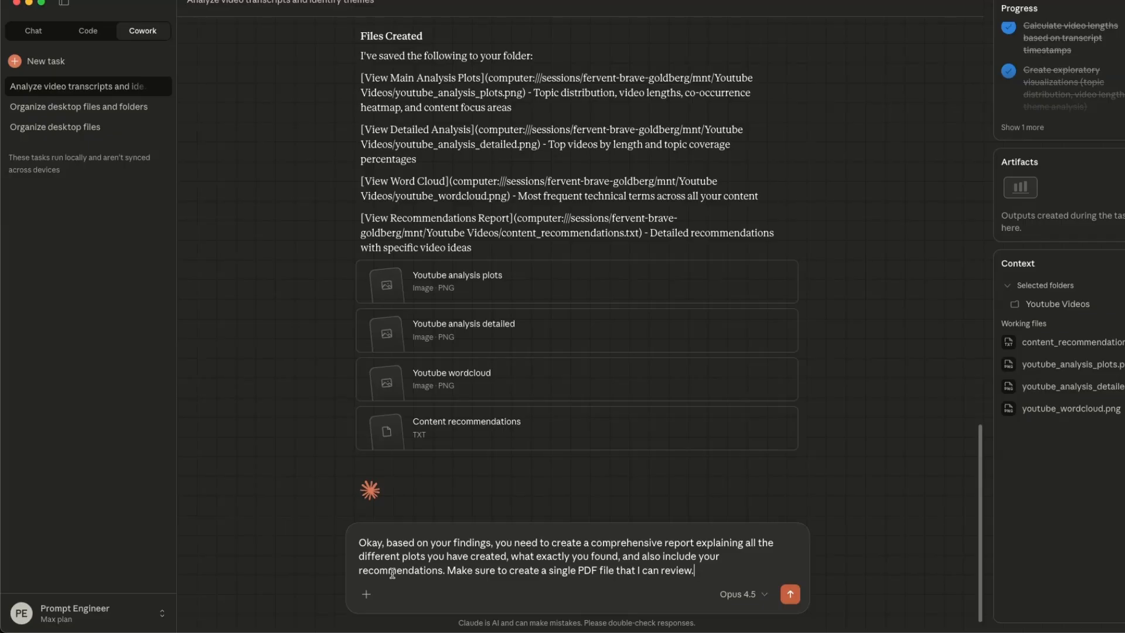
click(789, 593)
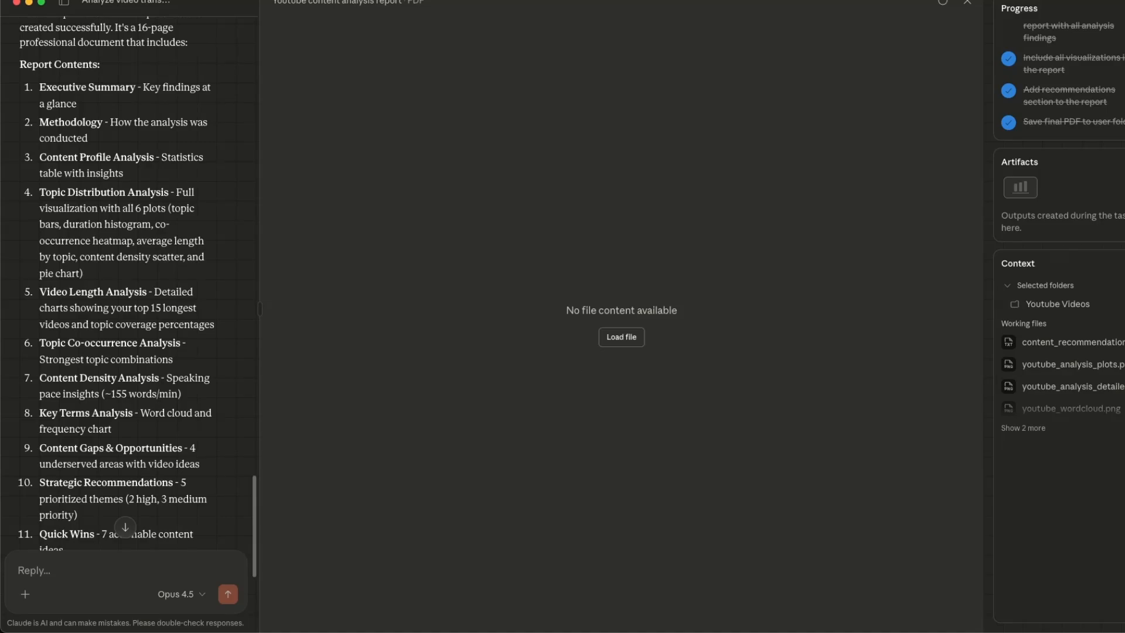
Step: Open the finished report PDF in Foxit and highlight the RAG Expertise finding
click(620, 337)
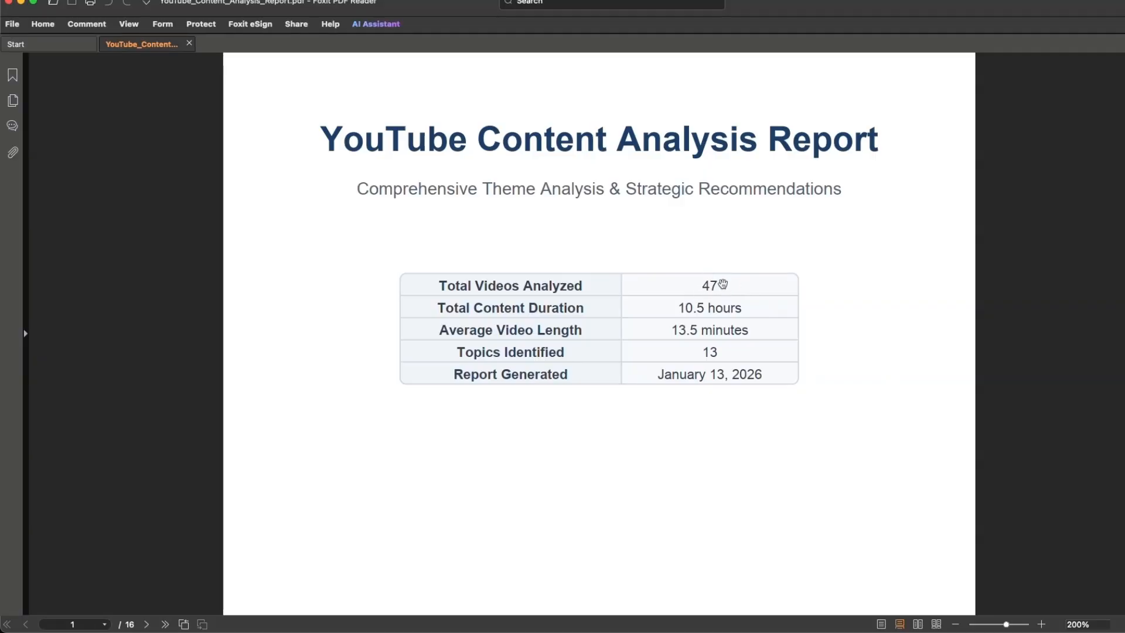
mouse_move(751, 311)
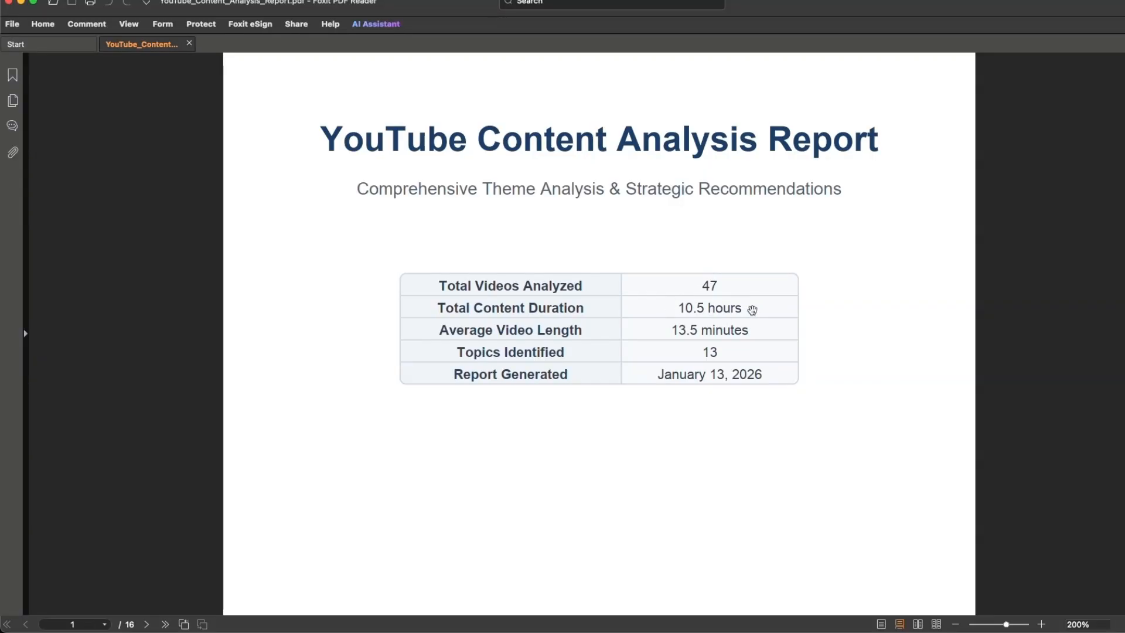
mouse_move(765, 330)
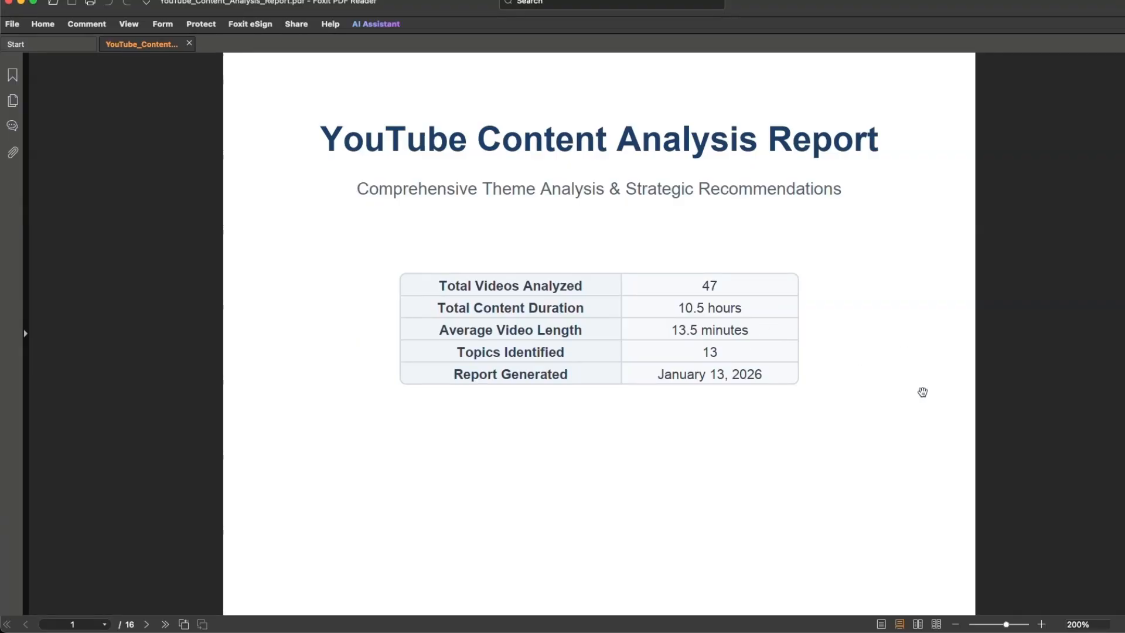
scroll(down, 3)
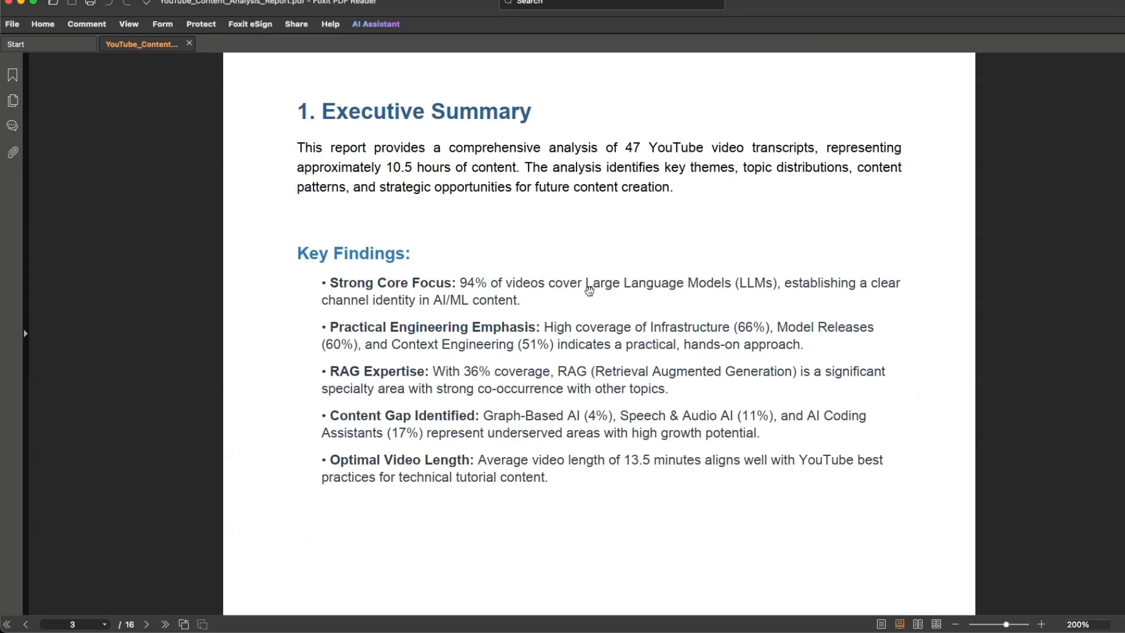
mouse_move(648, 326)
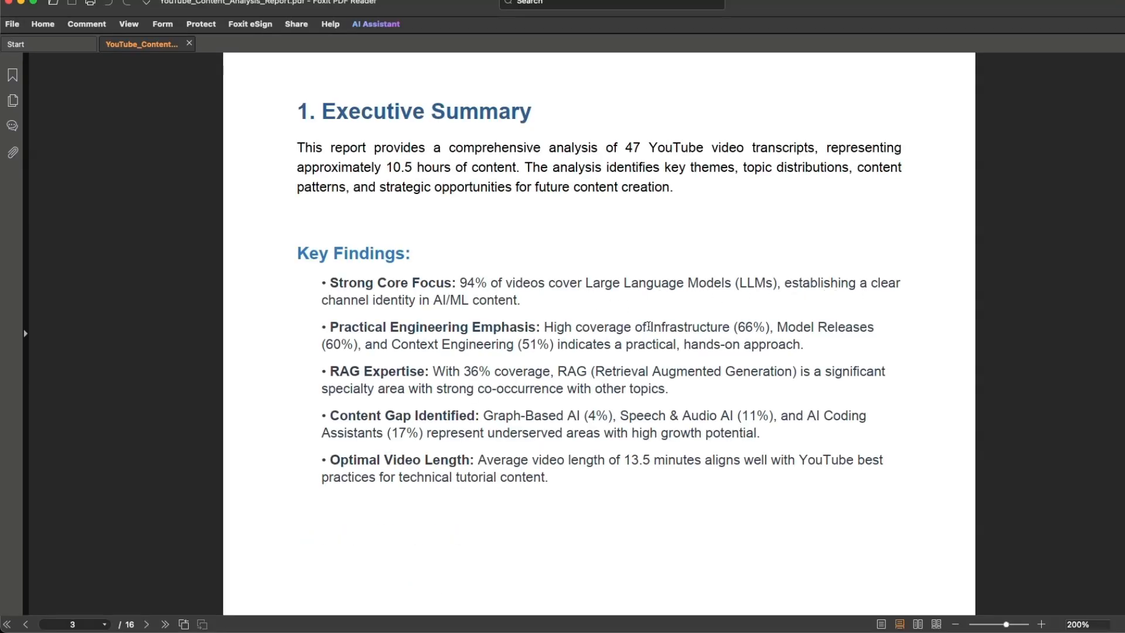
drag(651, 327, 766, 327)
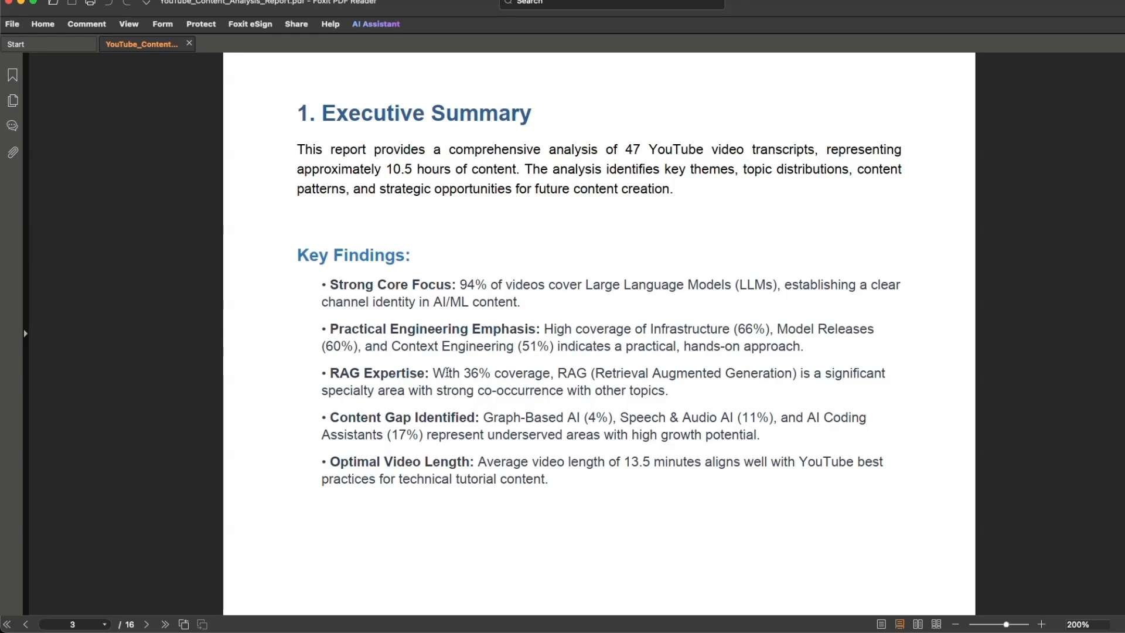
drag(446, 373, 663, 390)
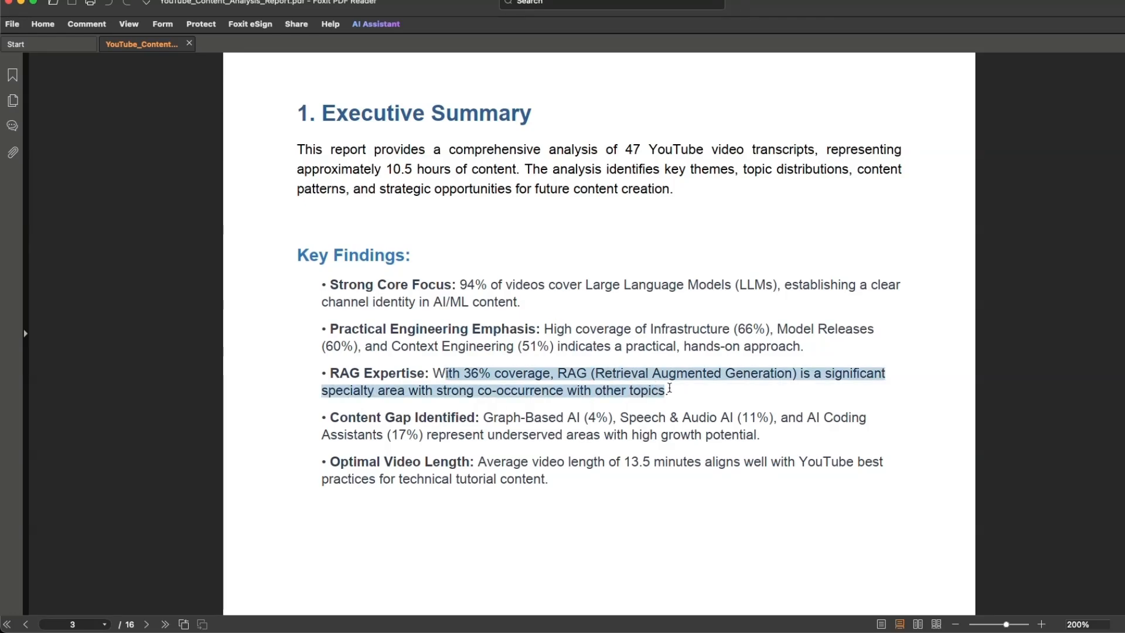
Step: Read down through the topic and co-occurrence pages to the Key Terms Analysis section
scroll(down, 3)
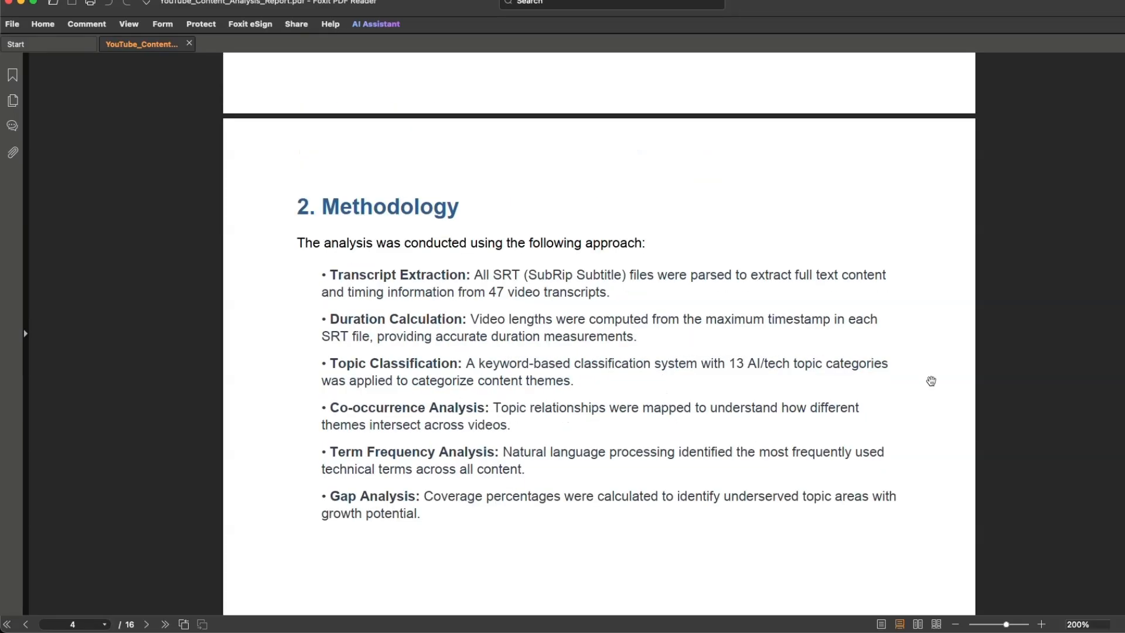
scroll(down, 3)
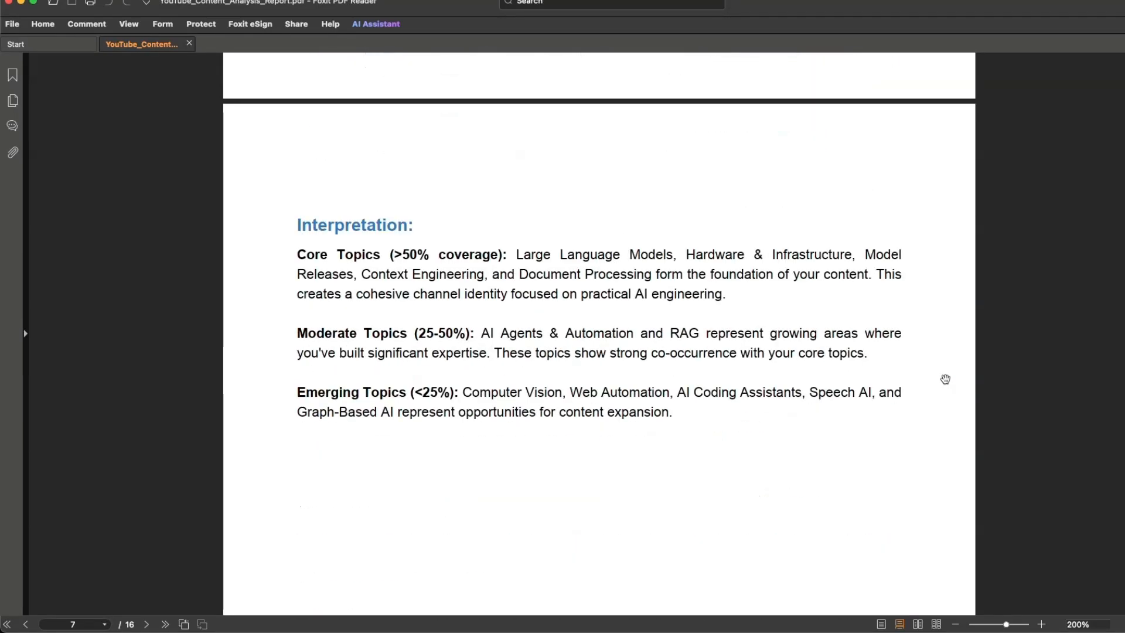
scroll(down, 3)
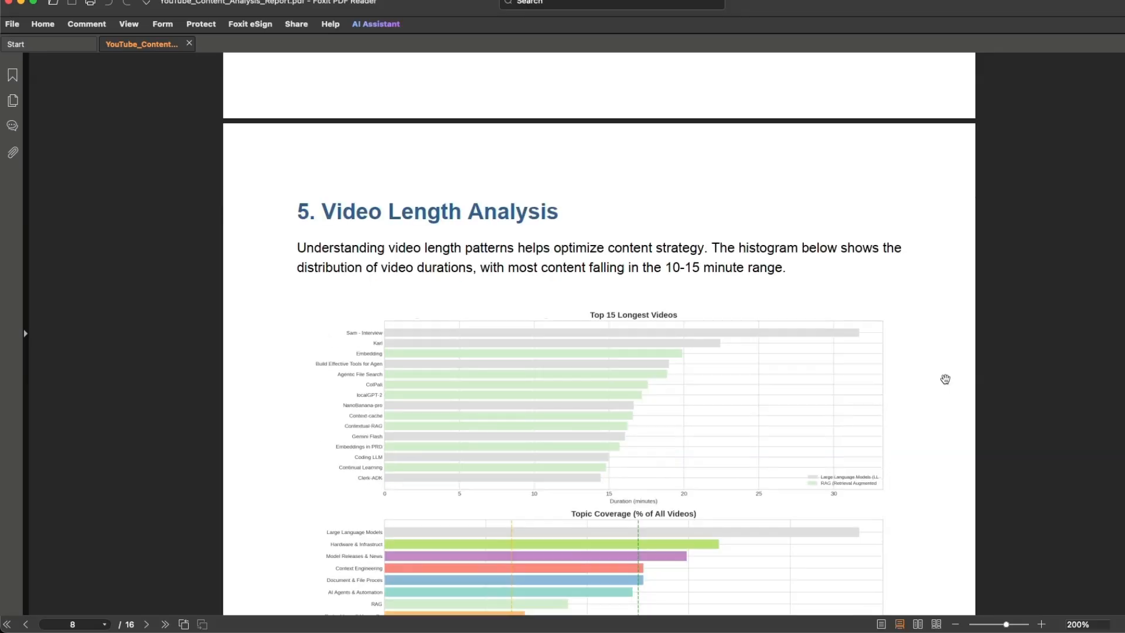
scroll(down, 3)
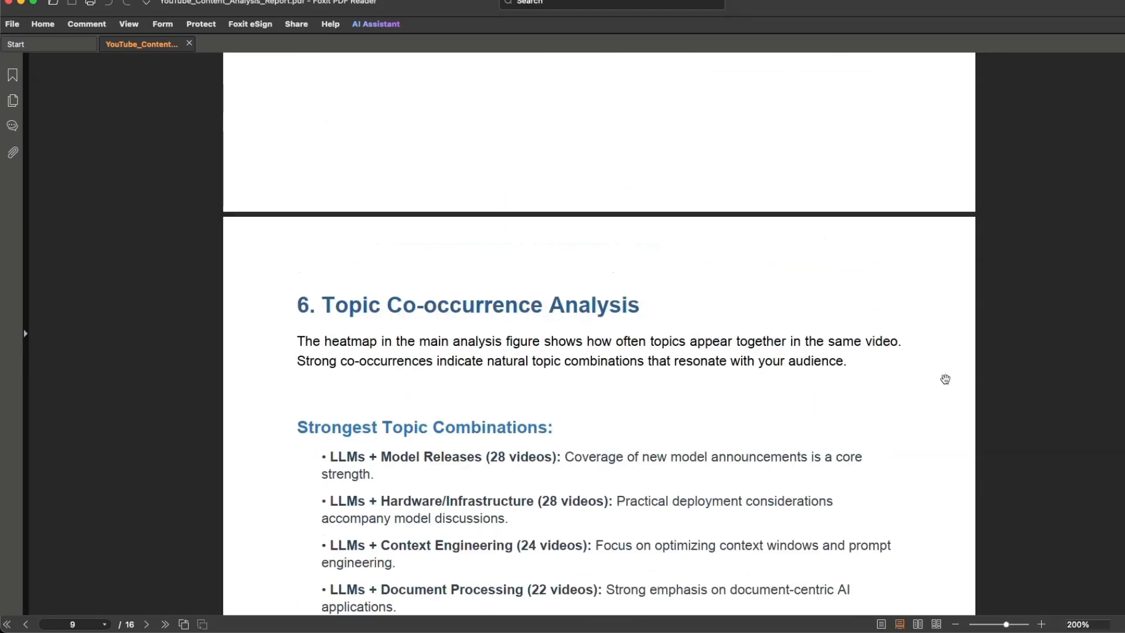
scroll(down, 3)
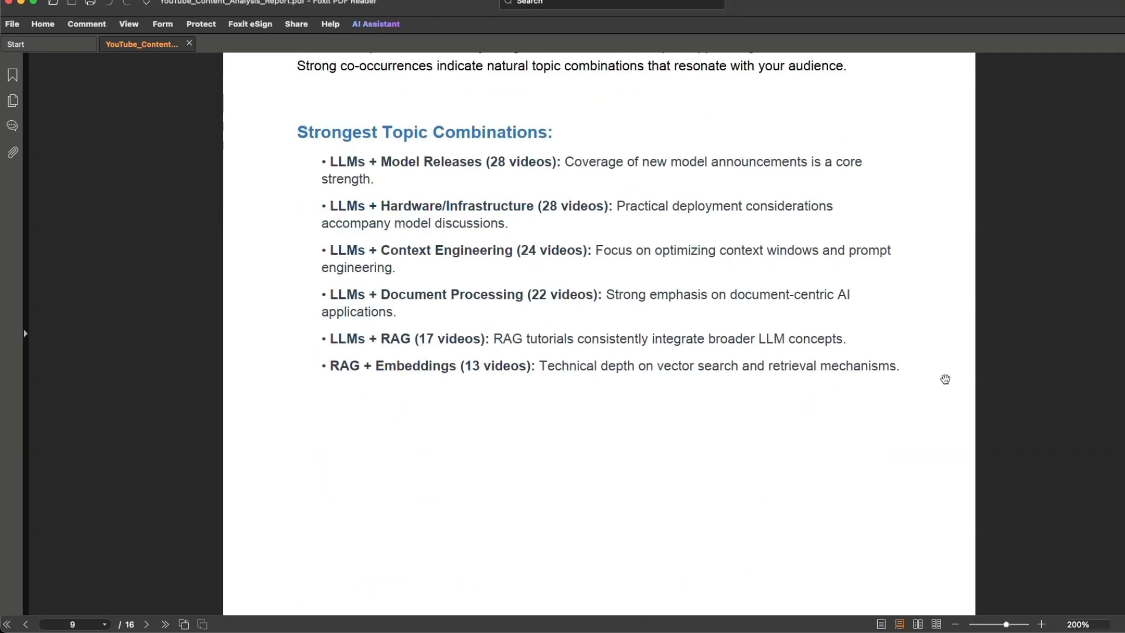
scroll(down, 3)
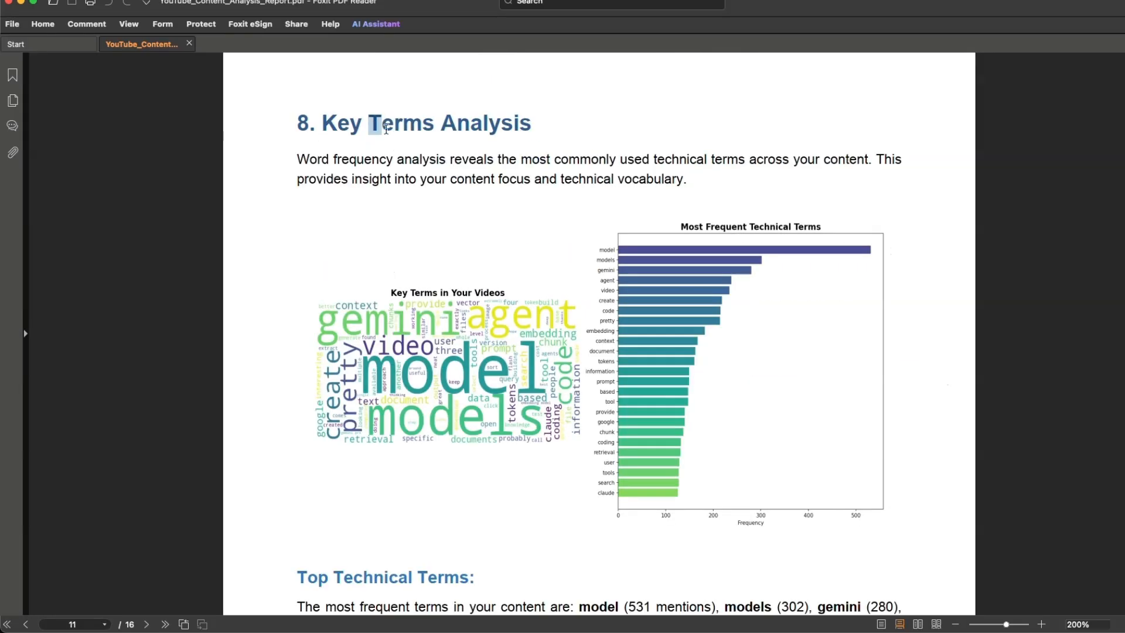
Step: Highlight key-term headings and read down to the Medium Priority Themes and Theme 5
drag(376, 123, 531, 123)
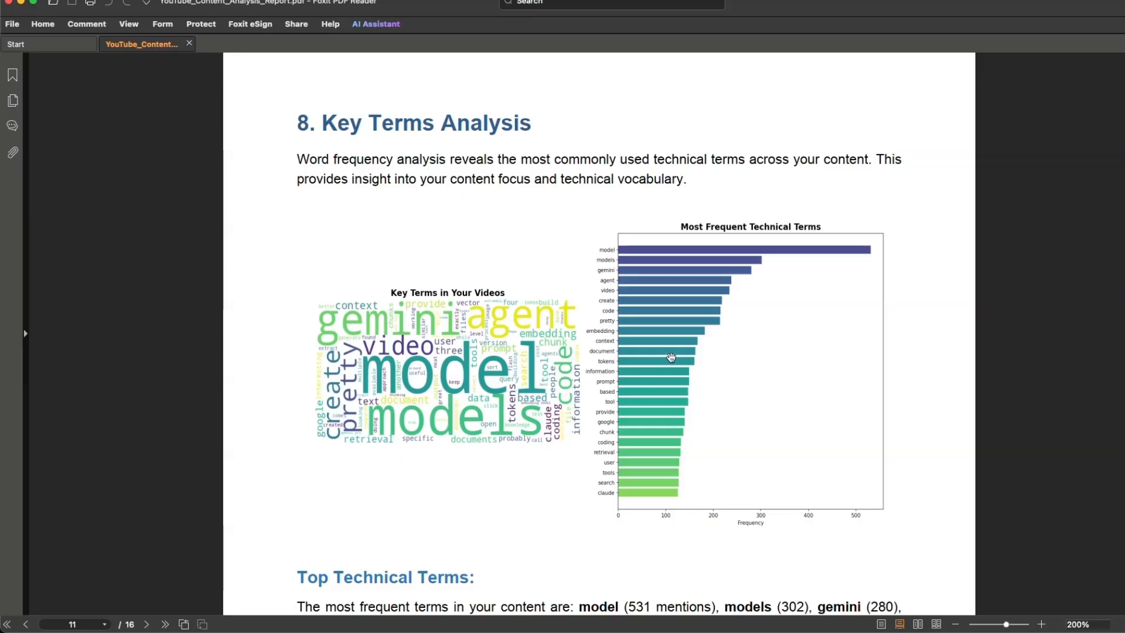
mouse_move(564, 324)
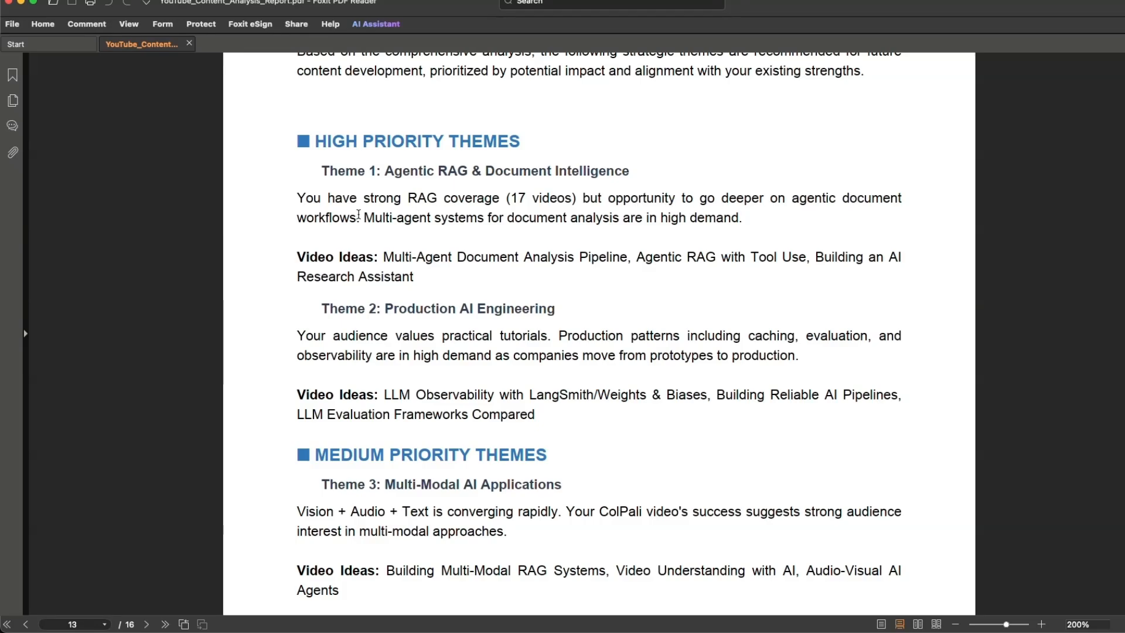
drag(362, 218, 740, 218)
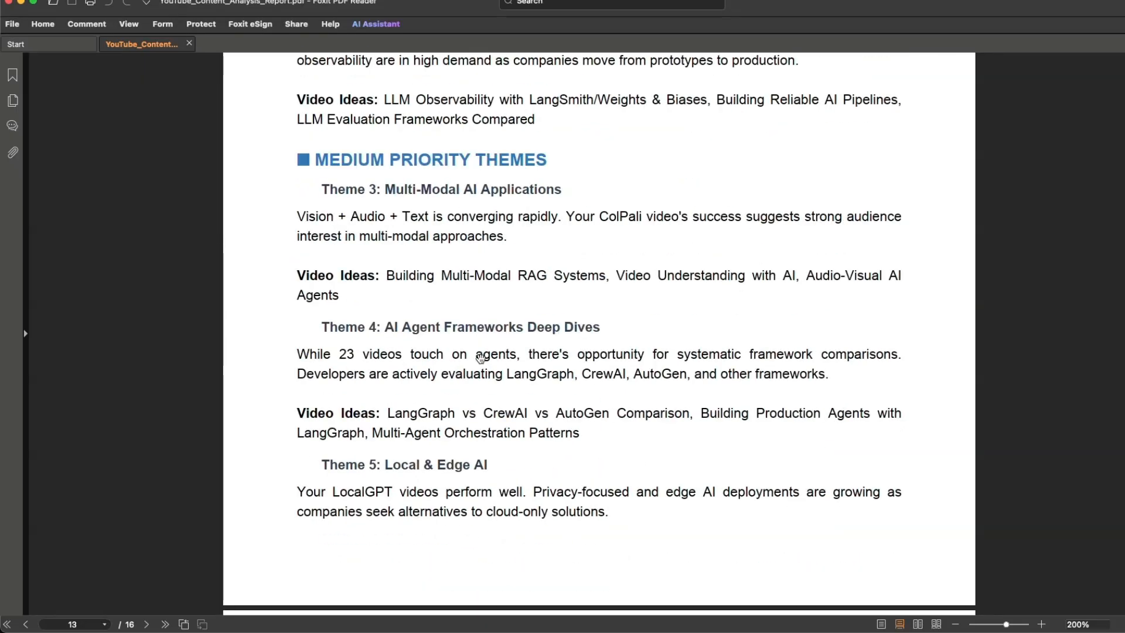
scroll(down, 3)
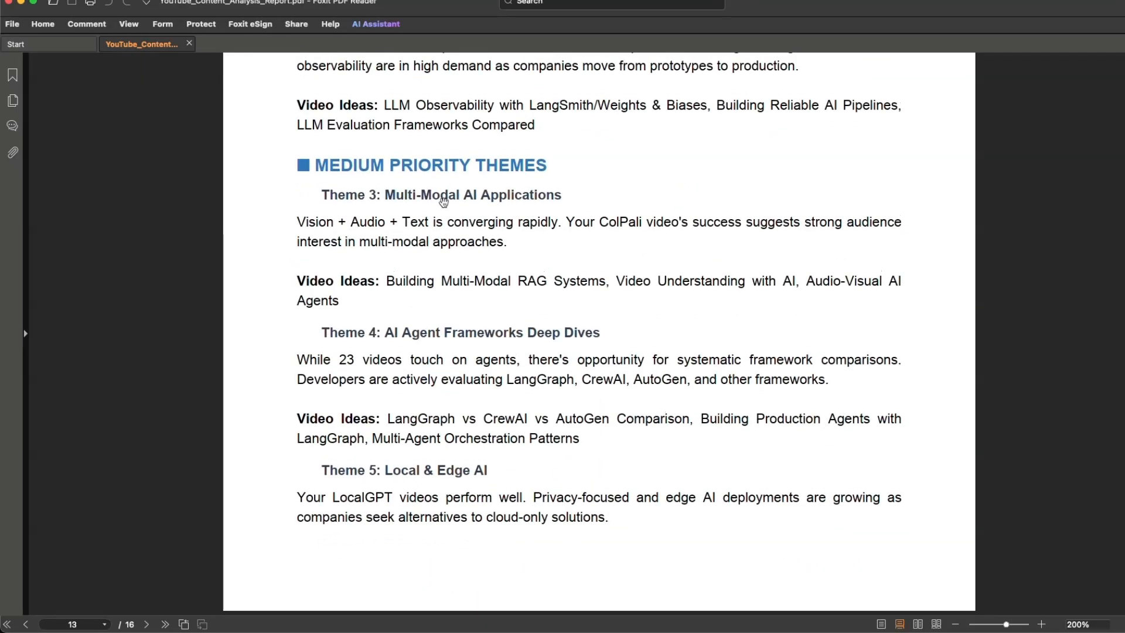
drag(384, 331, 599, 332)
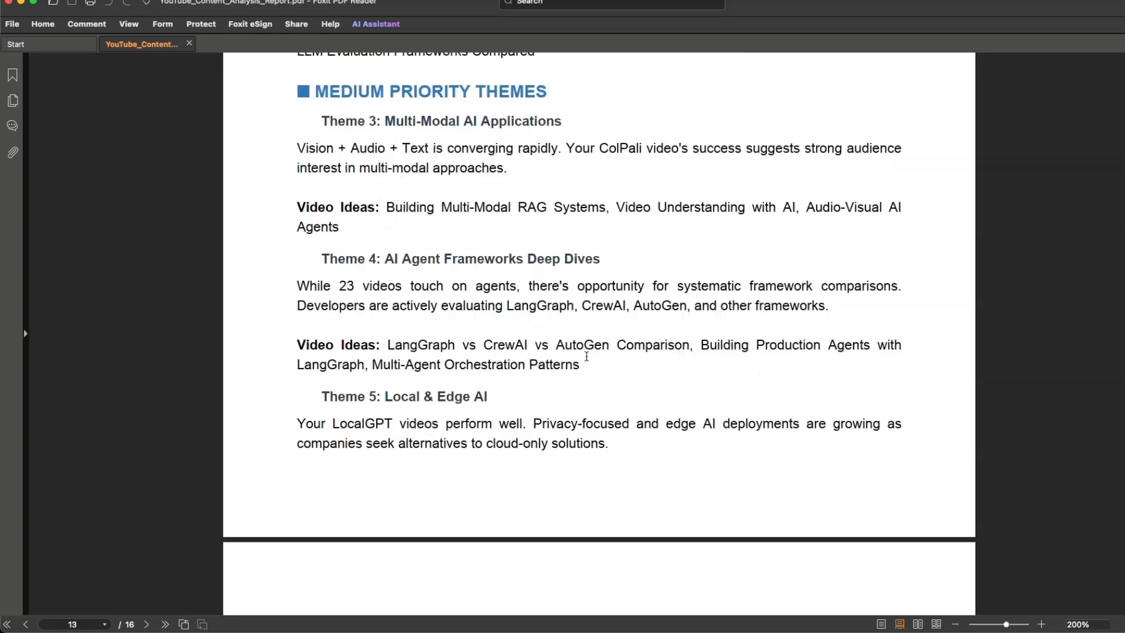
scroll(down, 3)
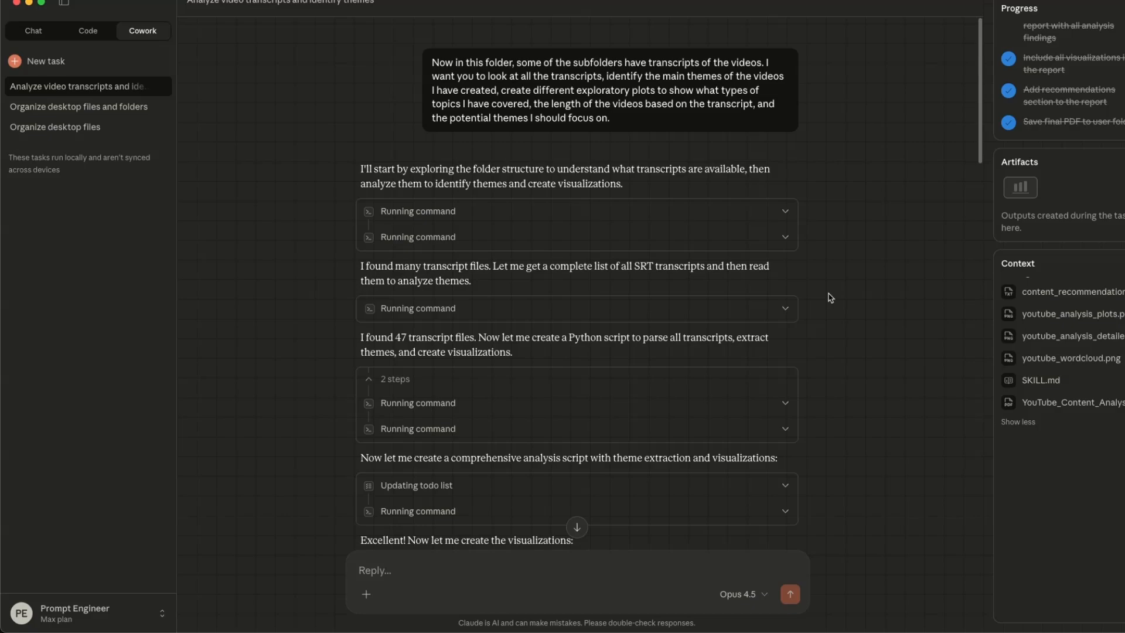
Step: Read down the transcript analysis chat to the Analysis Complete summary and leave it via the sidebar
scroll(down, 3)
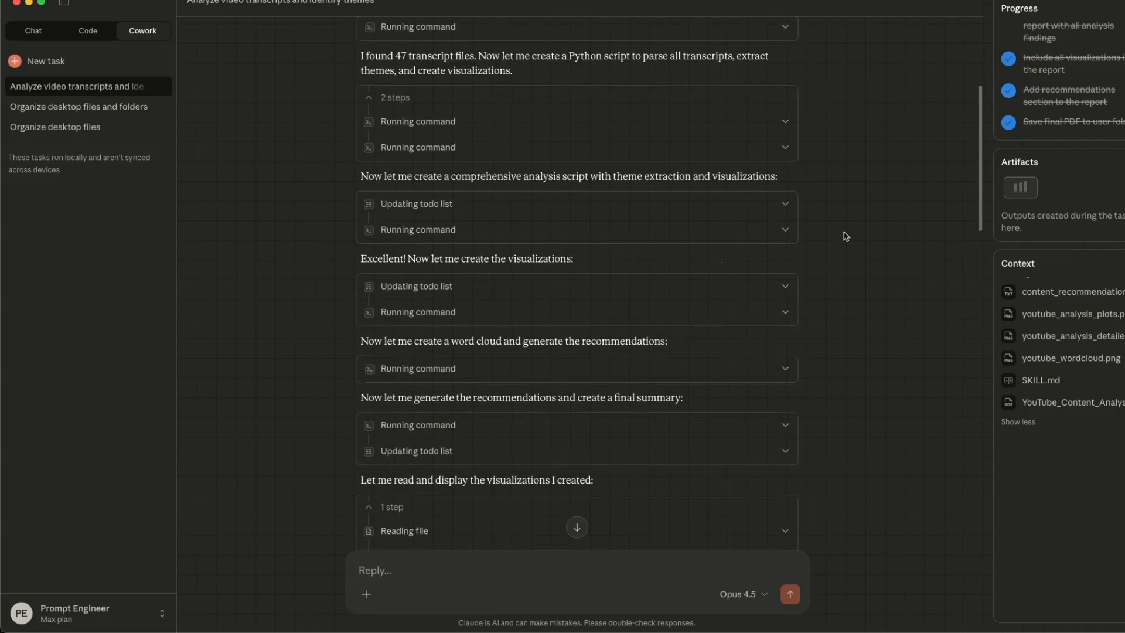
scroll(down, 3)
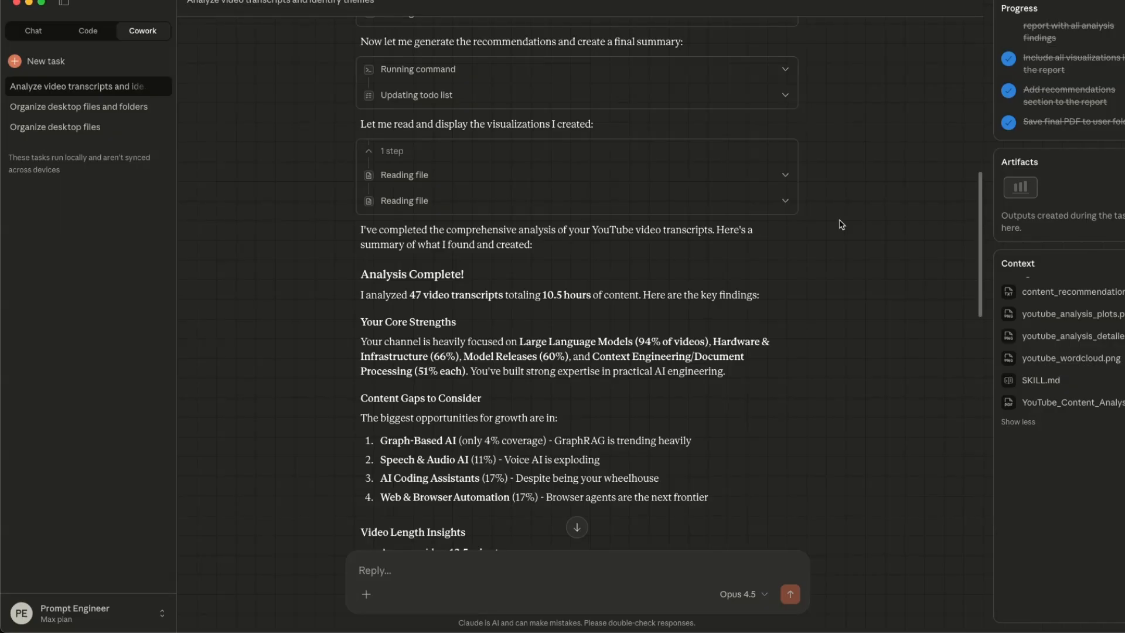
click(46, 61)
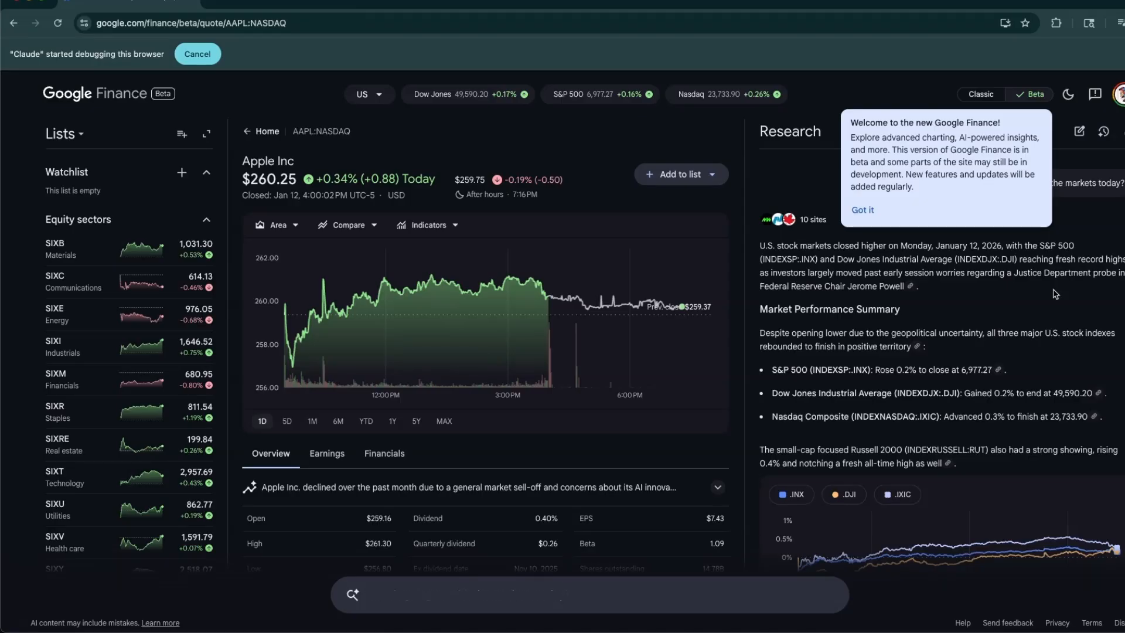
Step: Ask Google Finance 'What are the top stock movers in the market today?' from the AAPL quote page
text(What are the top stock movers in the market today?)
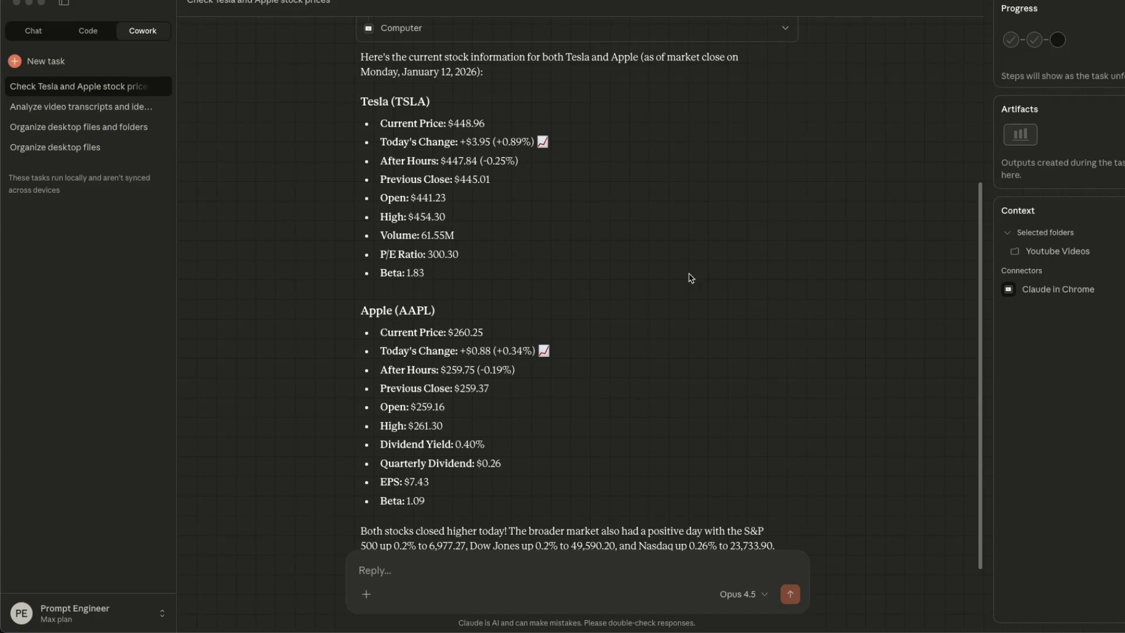
Step: Read to the end of the Tesla and Apple stock price summary and use the reply box's + button
scroll(down, 3)
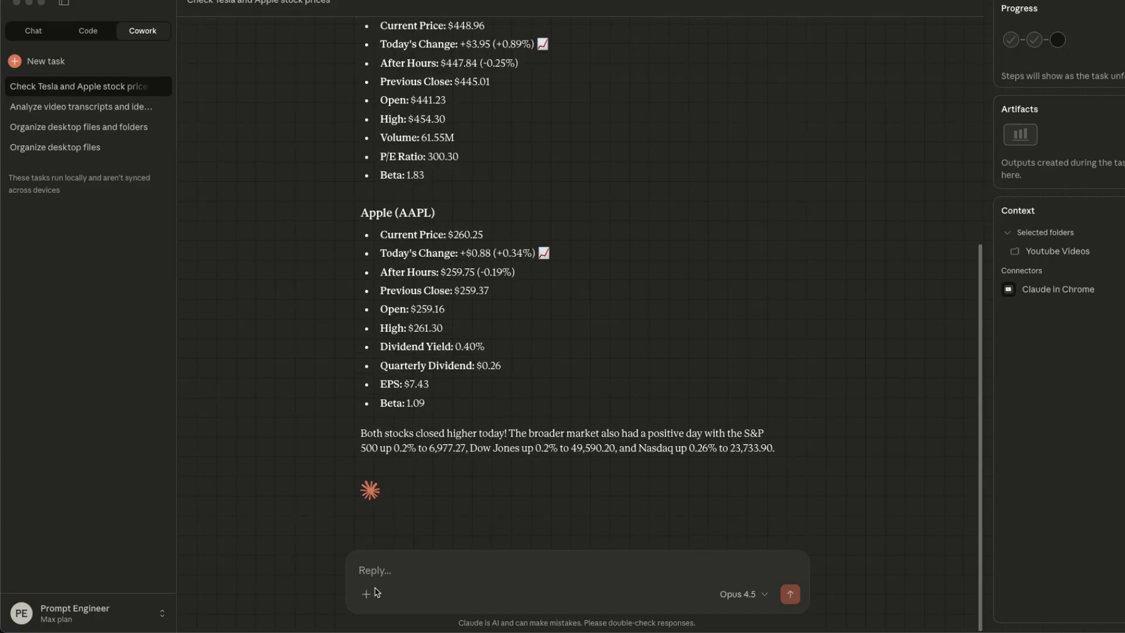
click(365, 595)
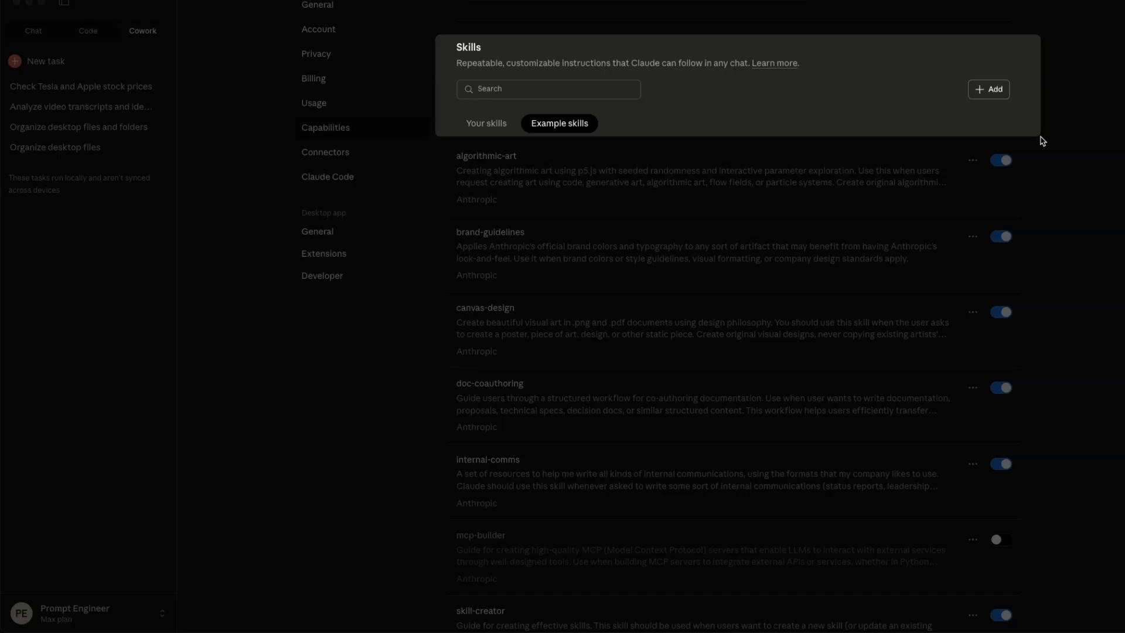
mouse_move(443, 148)
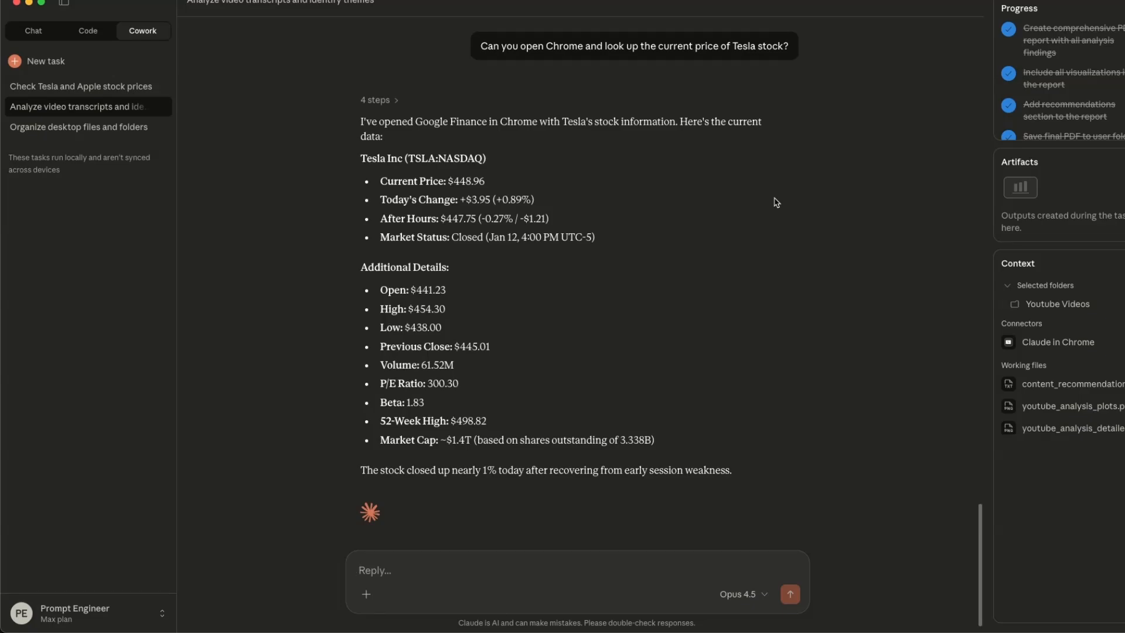
Step: Leave settings and return to the Analyze video transcripts task showing Tesla's price reply
click(46, 60)
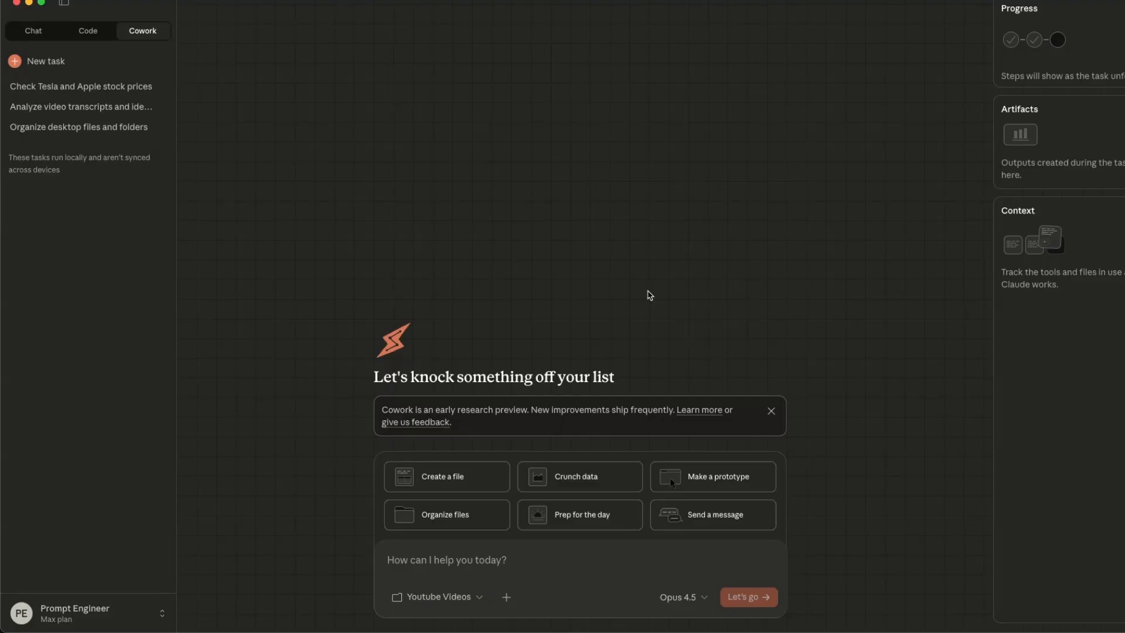
mouse_move(965, 40)
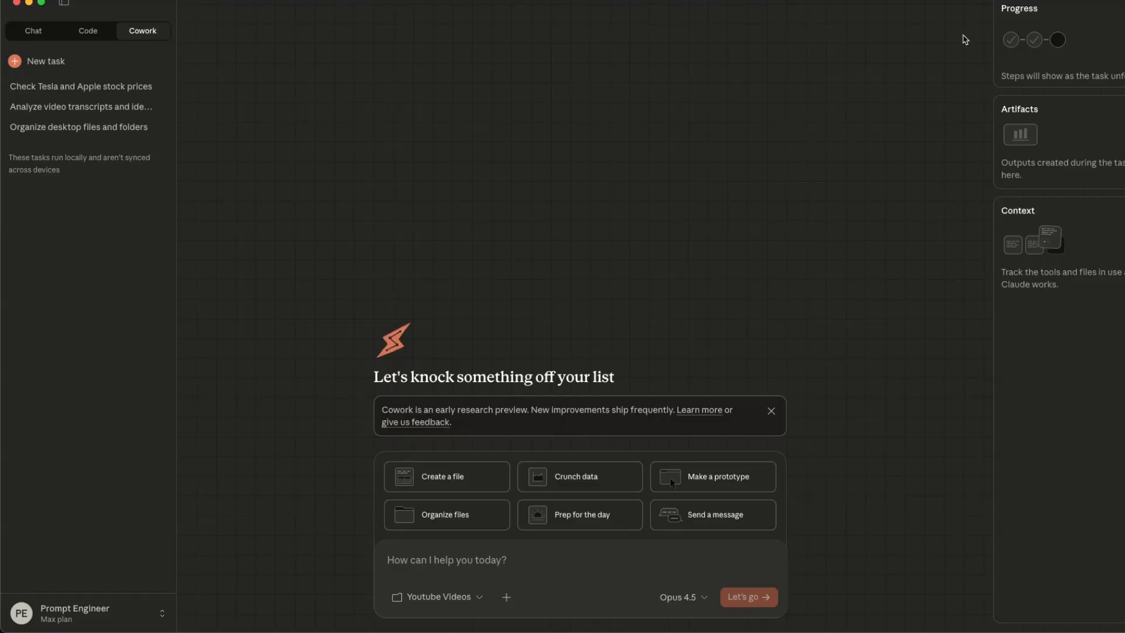